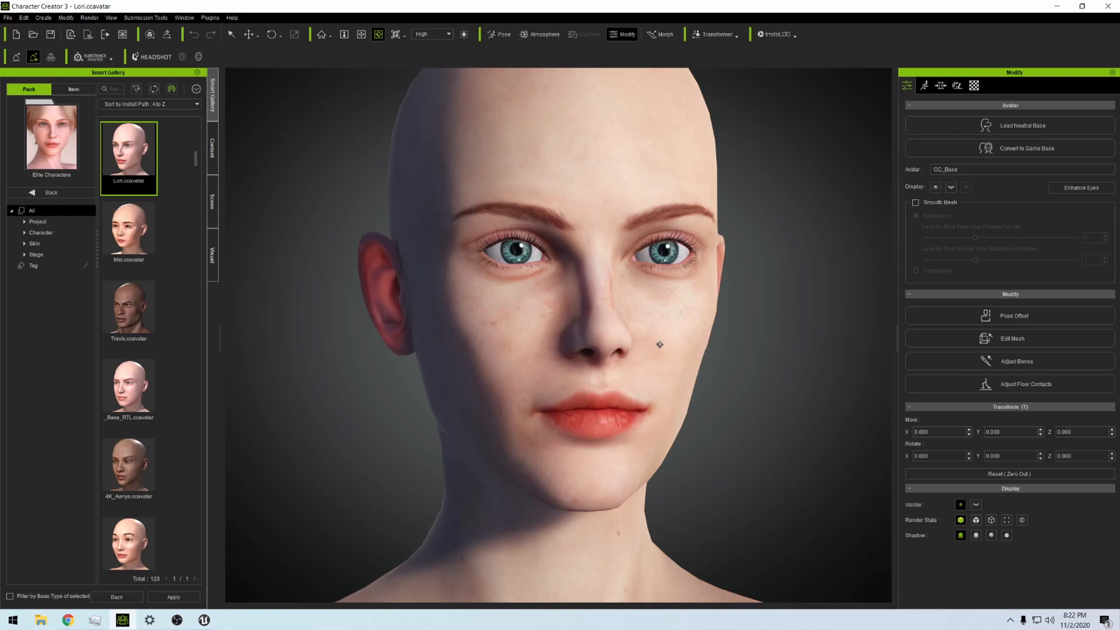
pyautogui.moveTo(619, 315)
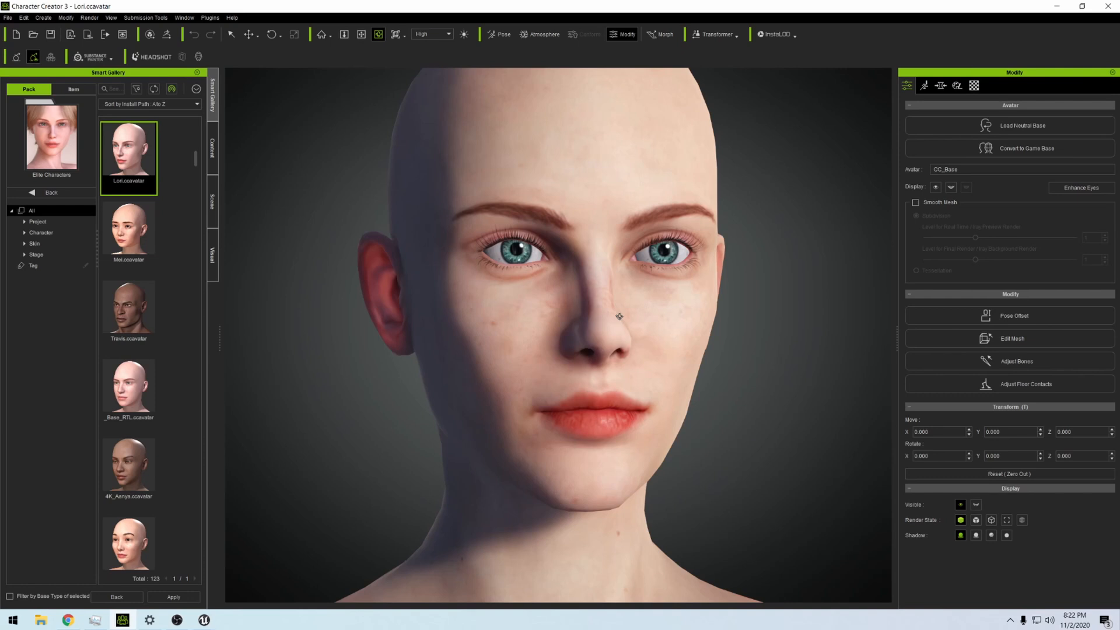
pyautogui.moveTo(75, 89)
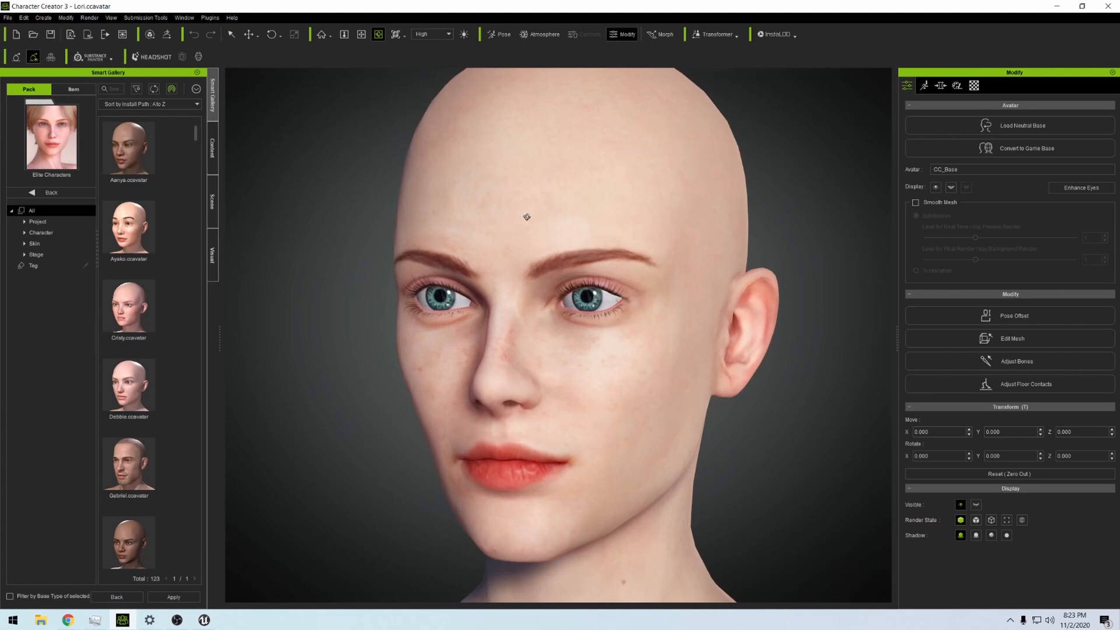
# Scroll the Marketplace home page down to Find What You Want and back up.
pyautogui.moveTo(526, 217); pyautogui.dragTo(742, 237)
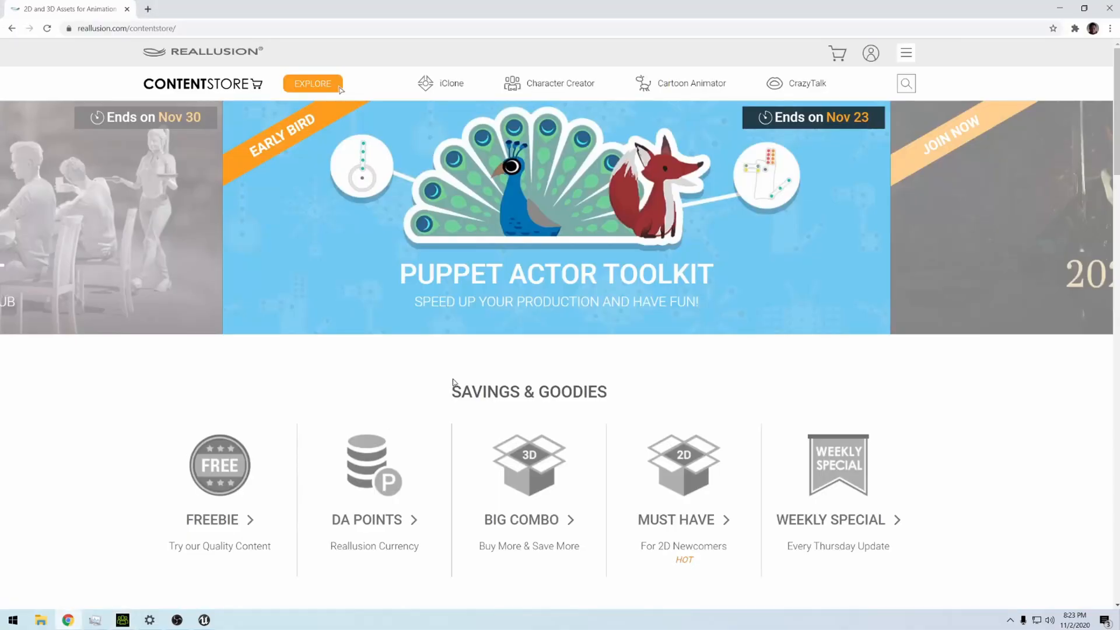
pyautogui.moveTo(468, 256)
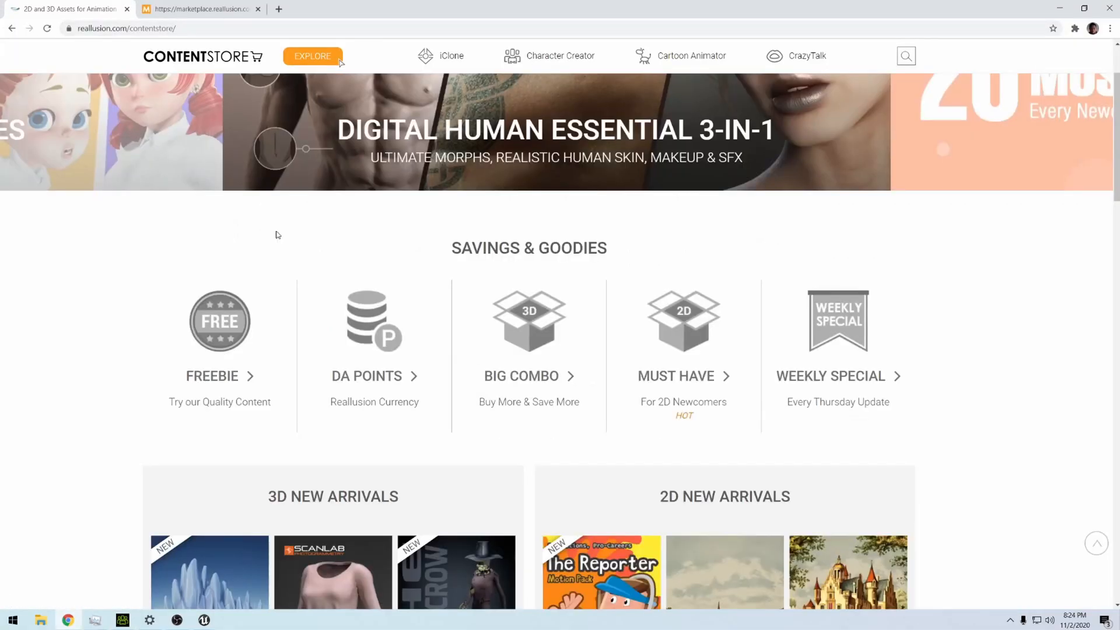
pyautogui.scroll(-3)
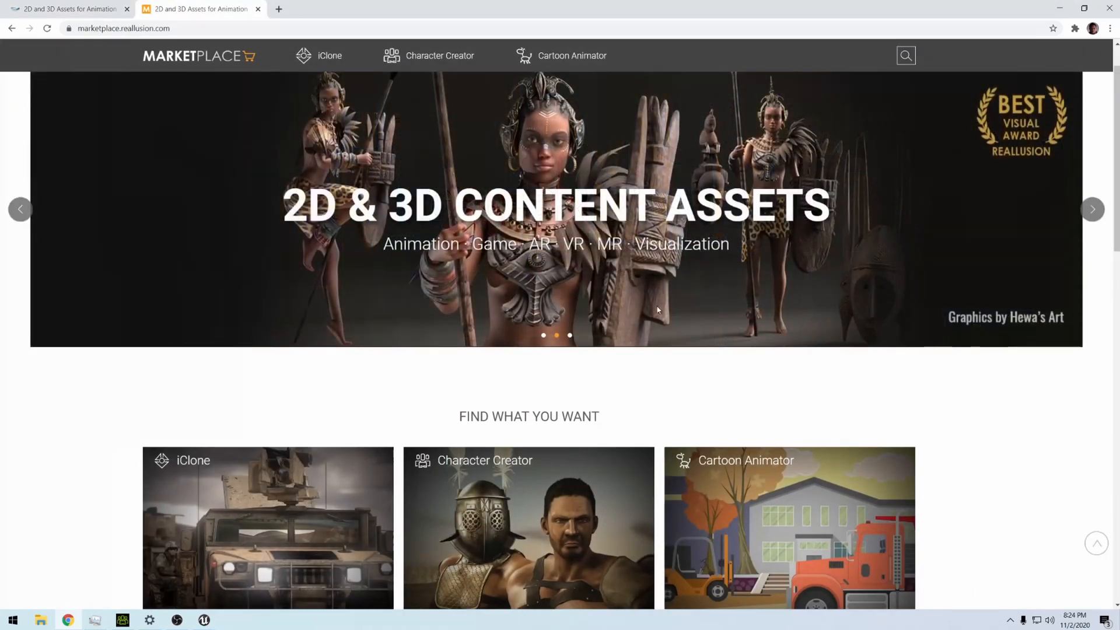
pyautogui.scroll(-3)
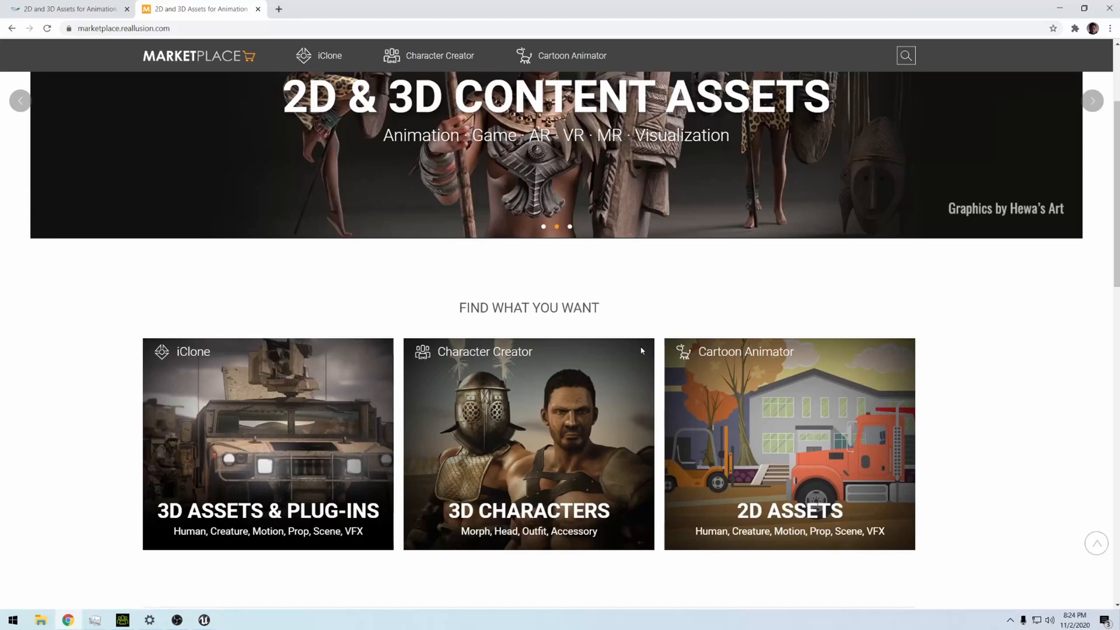
pyautogui.scroll(-3)
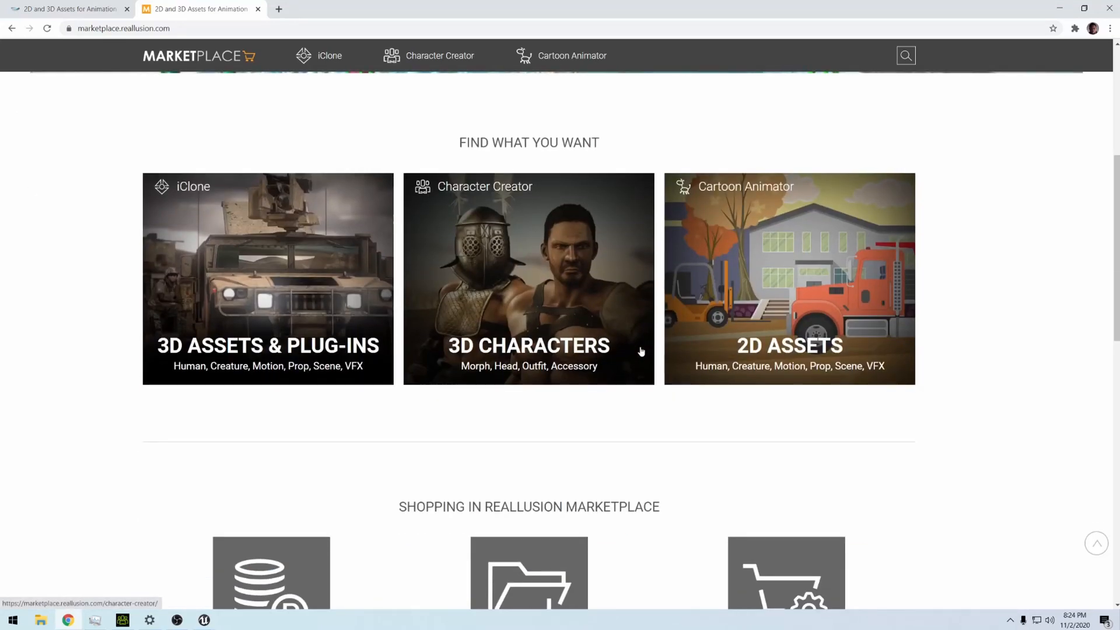
pyautogui.scroll(3)
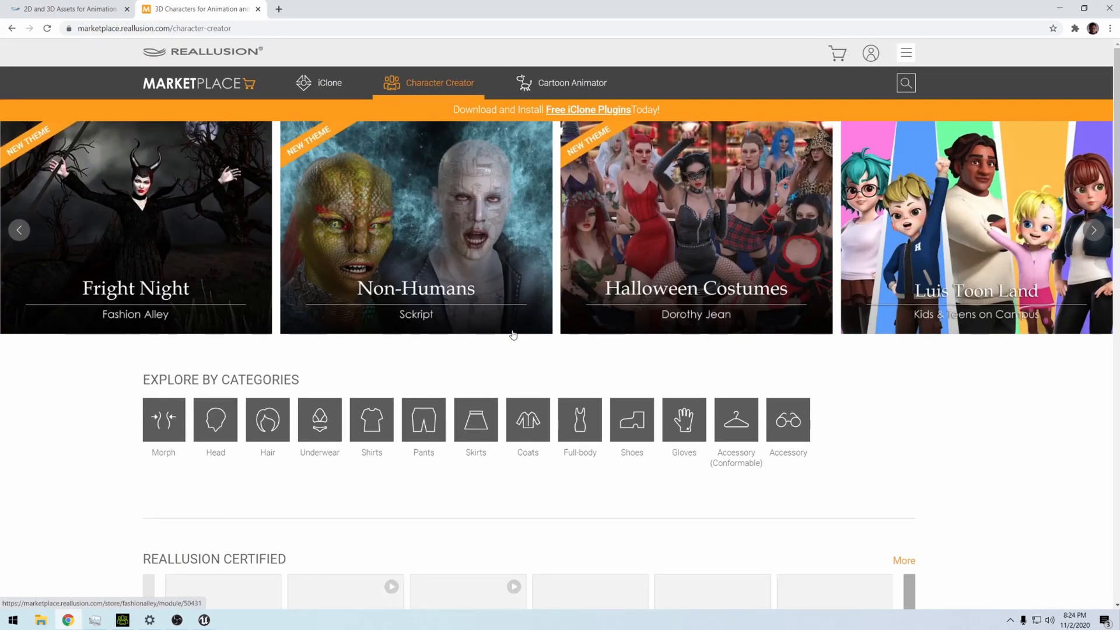
# Scroll through the Character Creator listings and the Content Store's 3D Recommended items.
pyautogui.scroll(-3)
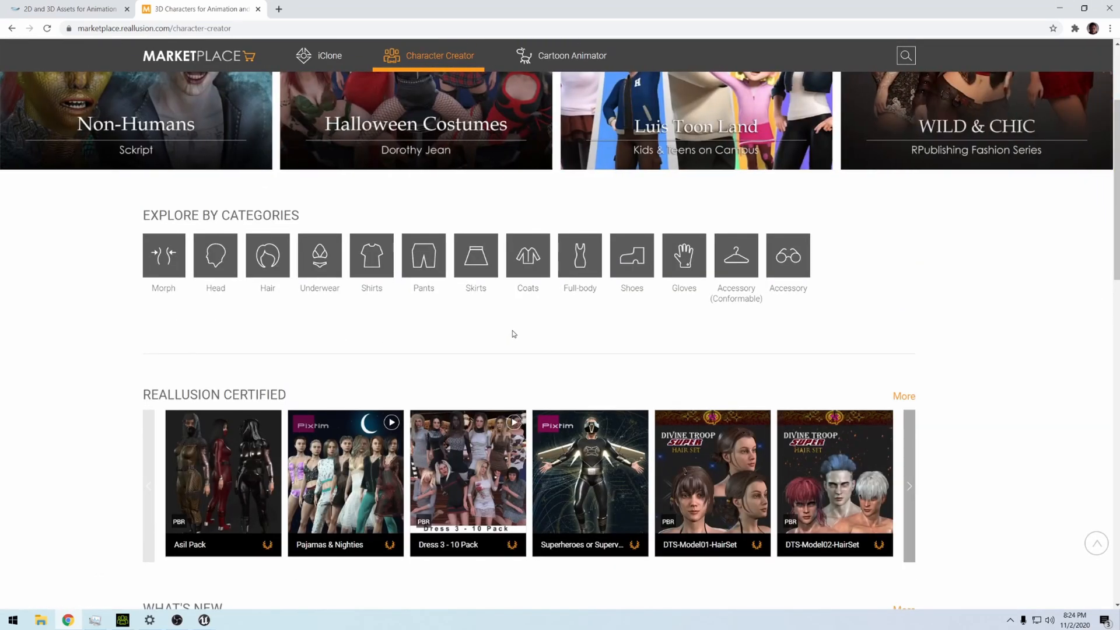
pyautogui.scroll(-3)
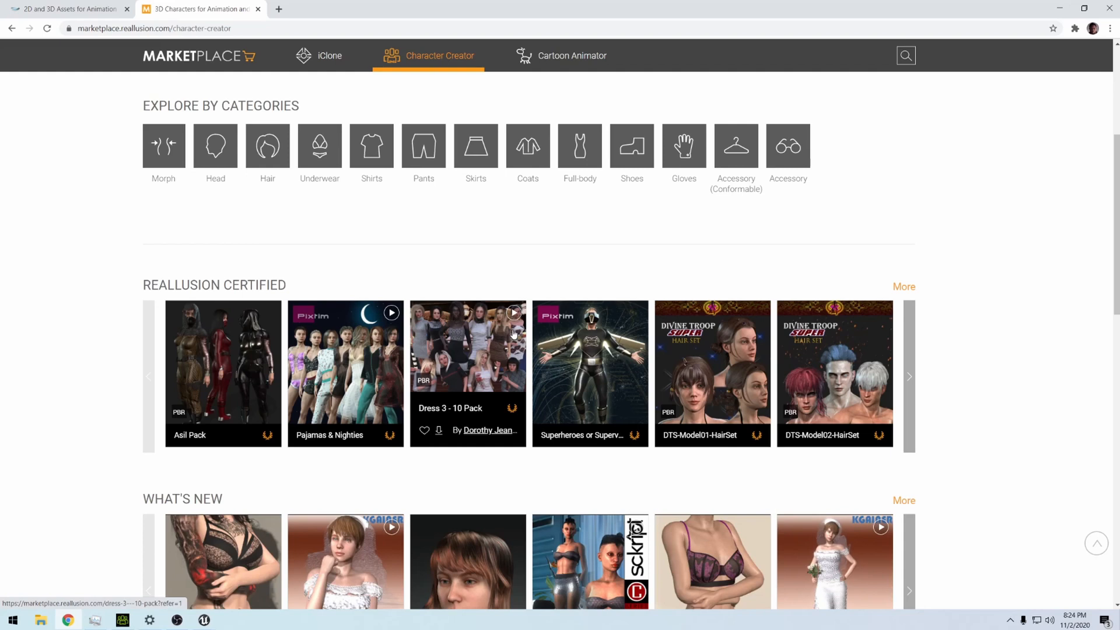
pyautogui.scroll(-3)
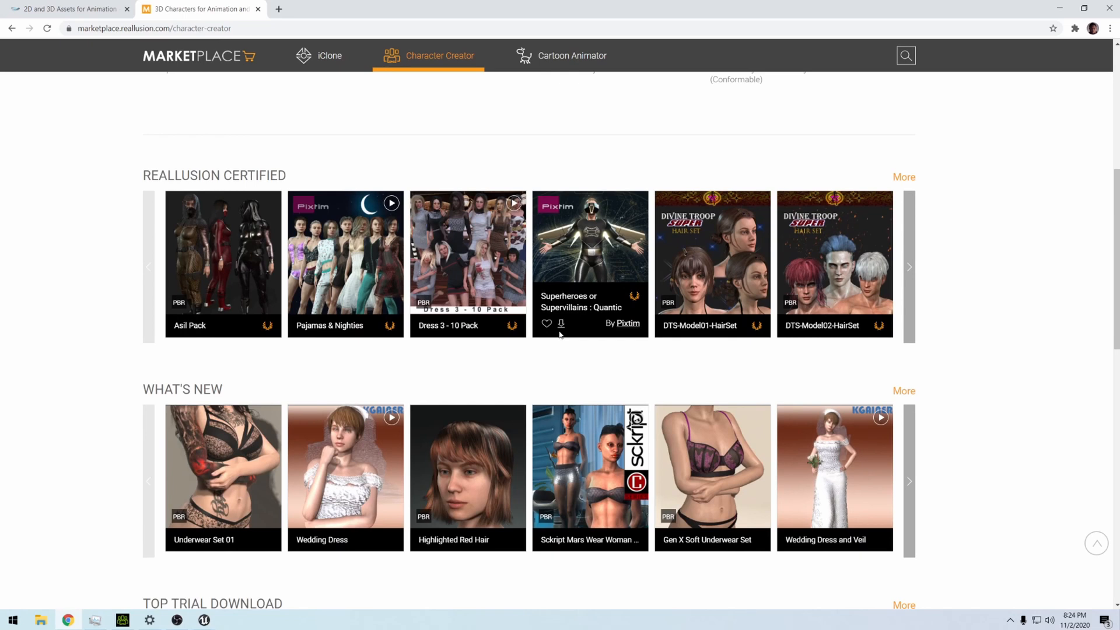
pyautogui.scroll(-3)
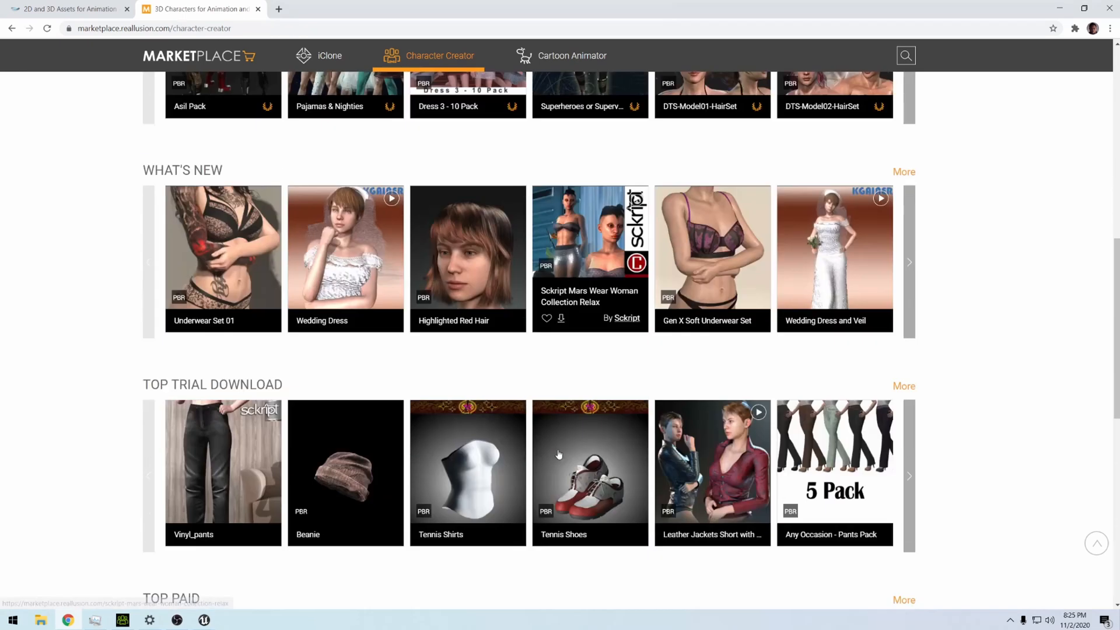
pyautogui.moveTo(590, 464)
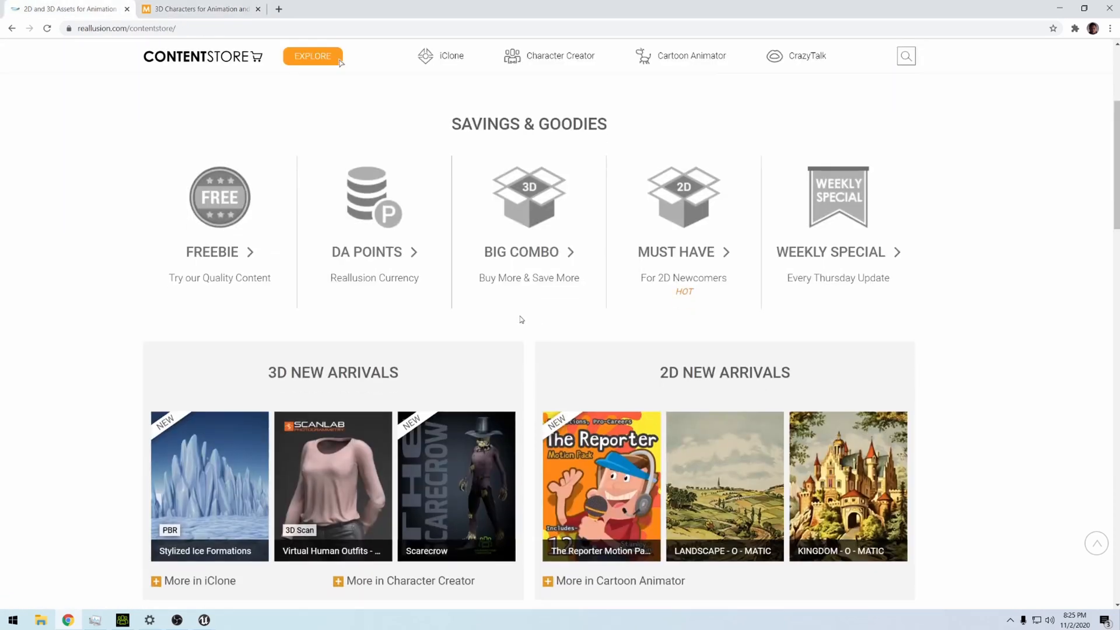
pyautogui.scroll(-3)
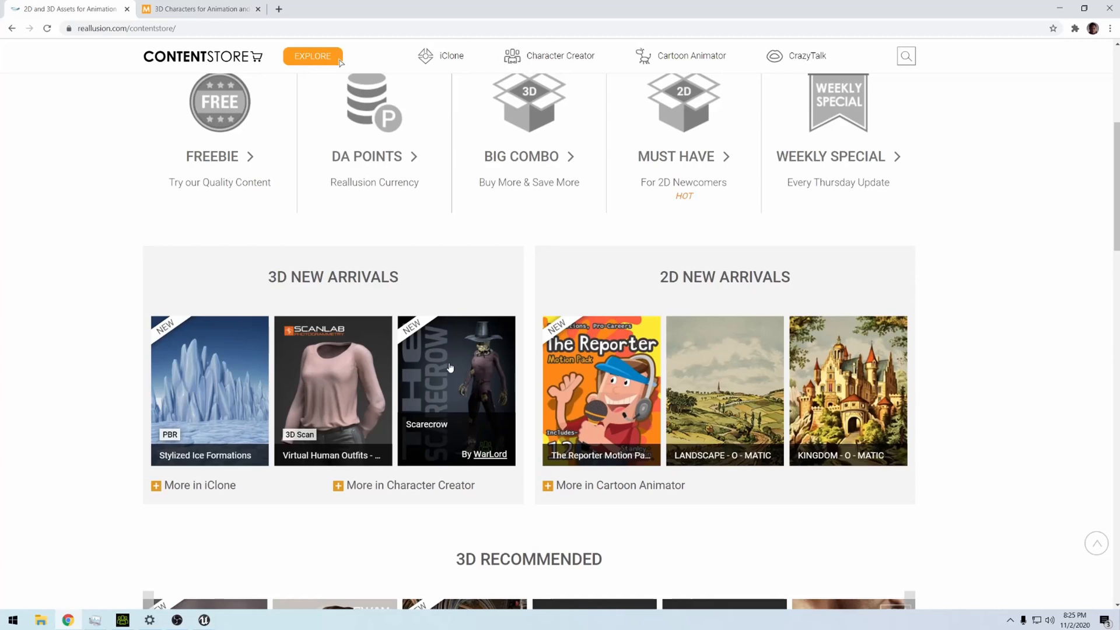
pyautogui.scroll(-3)
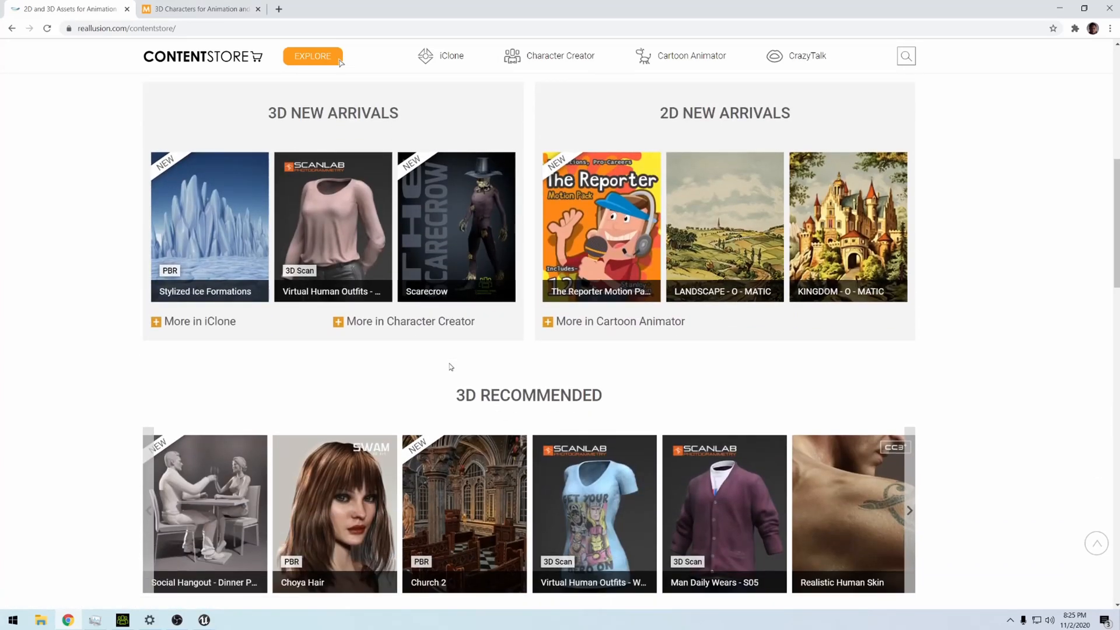
pyautogui.moveTo(327, 224)
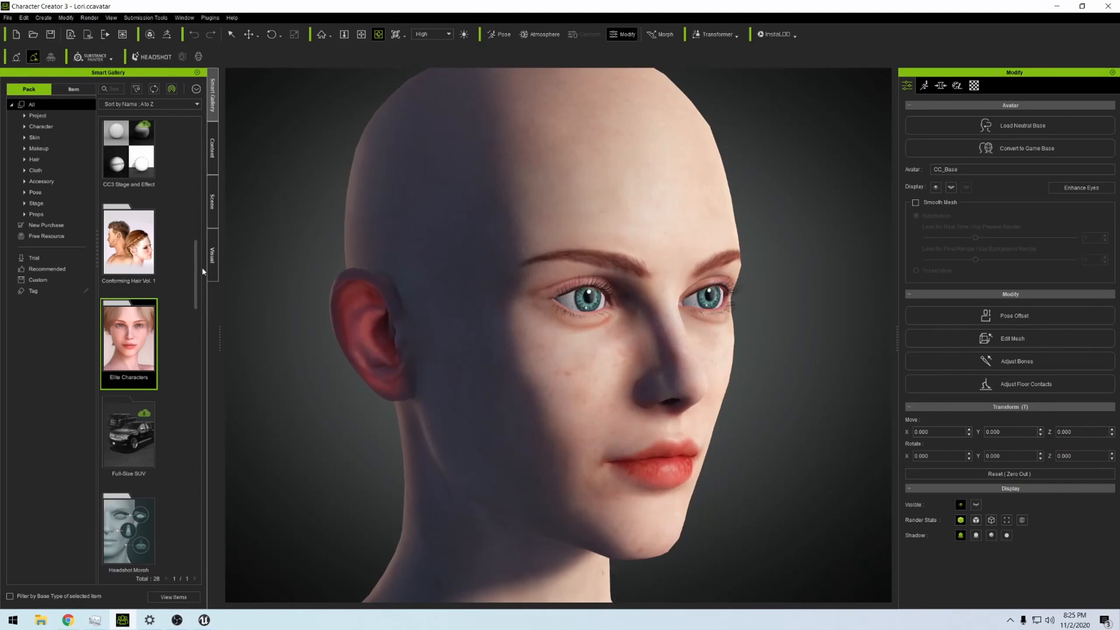
# Scroll through the installed packs list in the Smart Gallery.
pyautogui.scroll(-3)
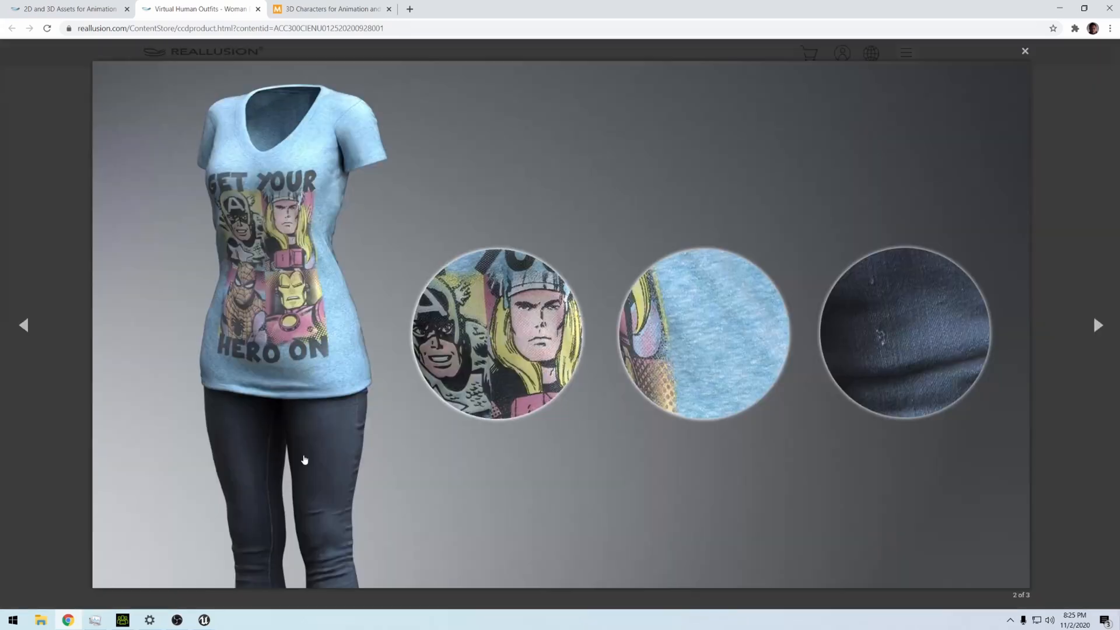
# Step through the Woman Daily Wears S04 images and description, then close its product page.
pyautogui.click(1097, 326)
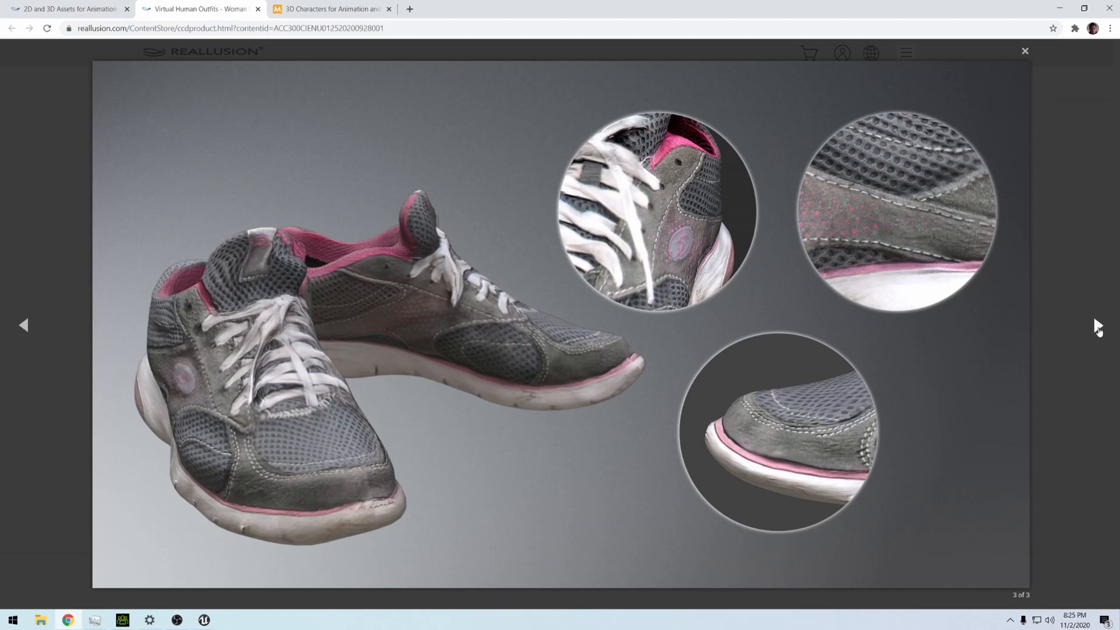
pyautogui.click(1024, 50)
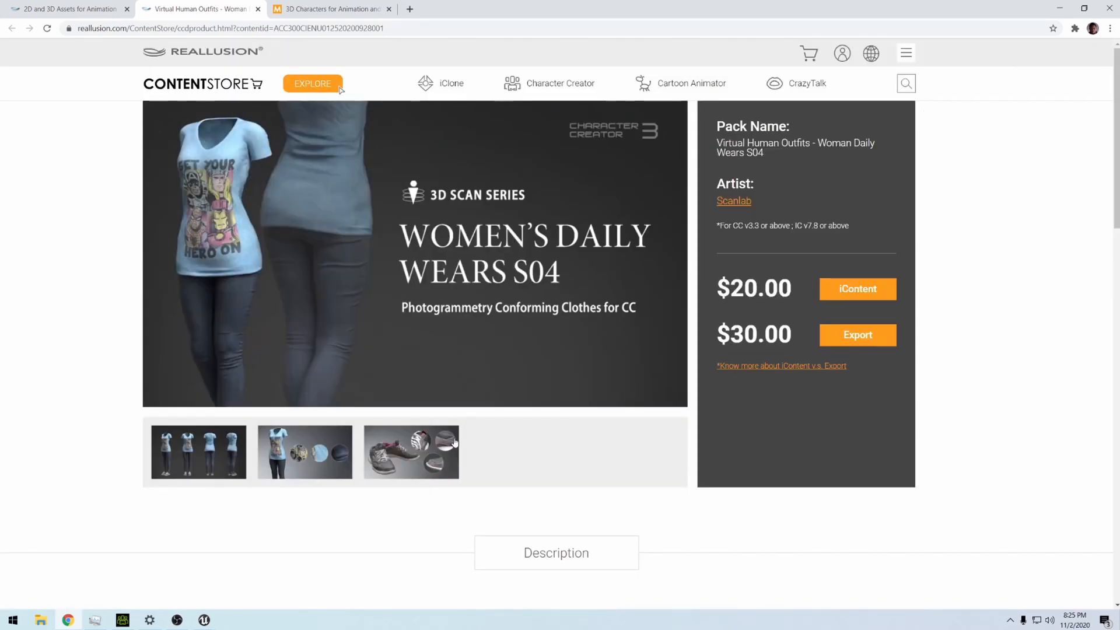
pyautogui.moveTo(399, 314)
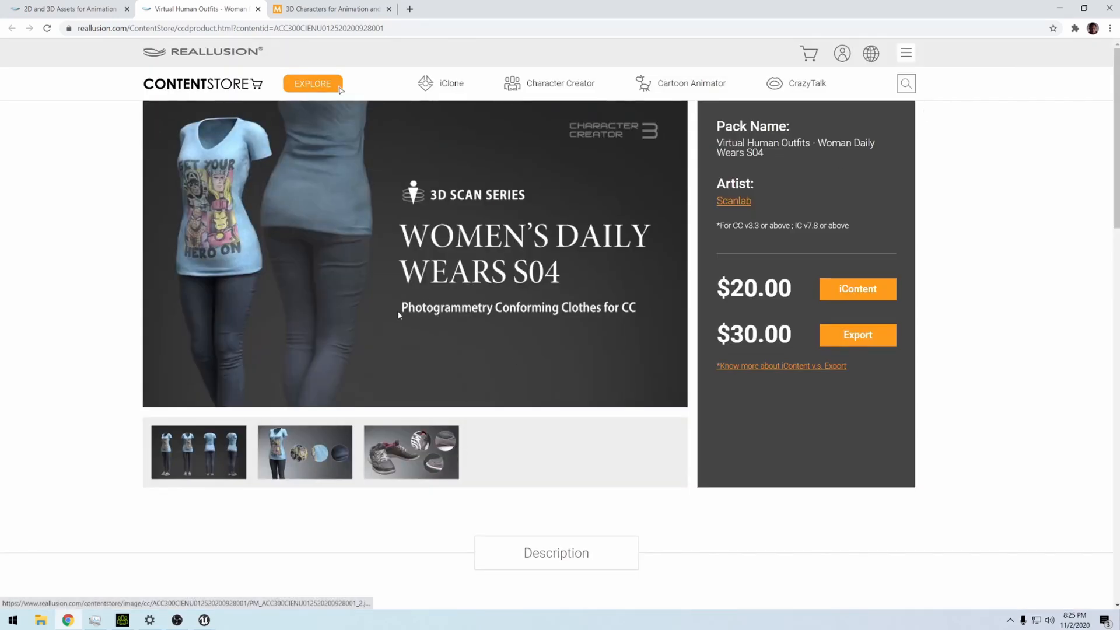
pyautogui.scroll(-3)
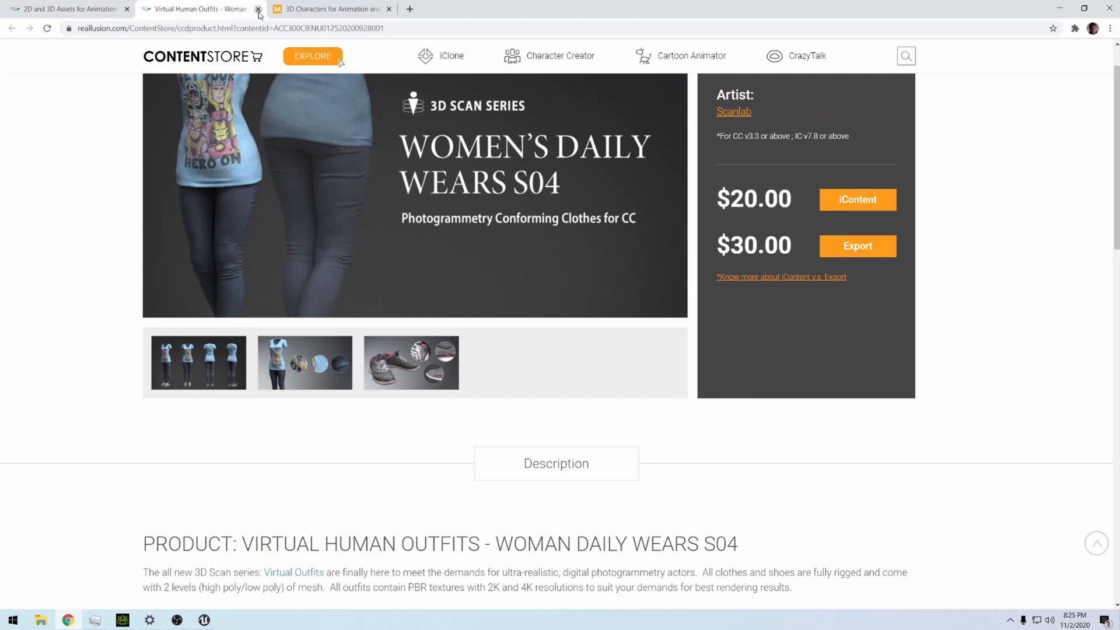
pyautogui.click(257, 8)
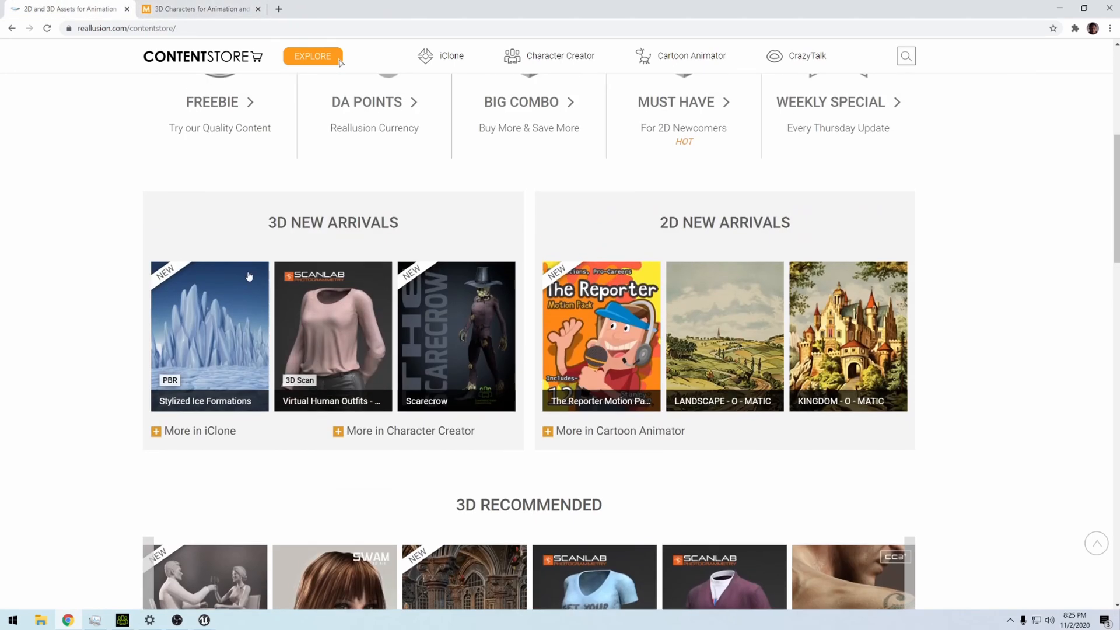
# Open the Leather Jackets Short with 20 Variations page and scroll to its Description.
pyautogui.click(313, 56)
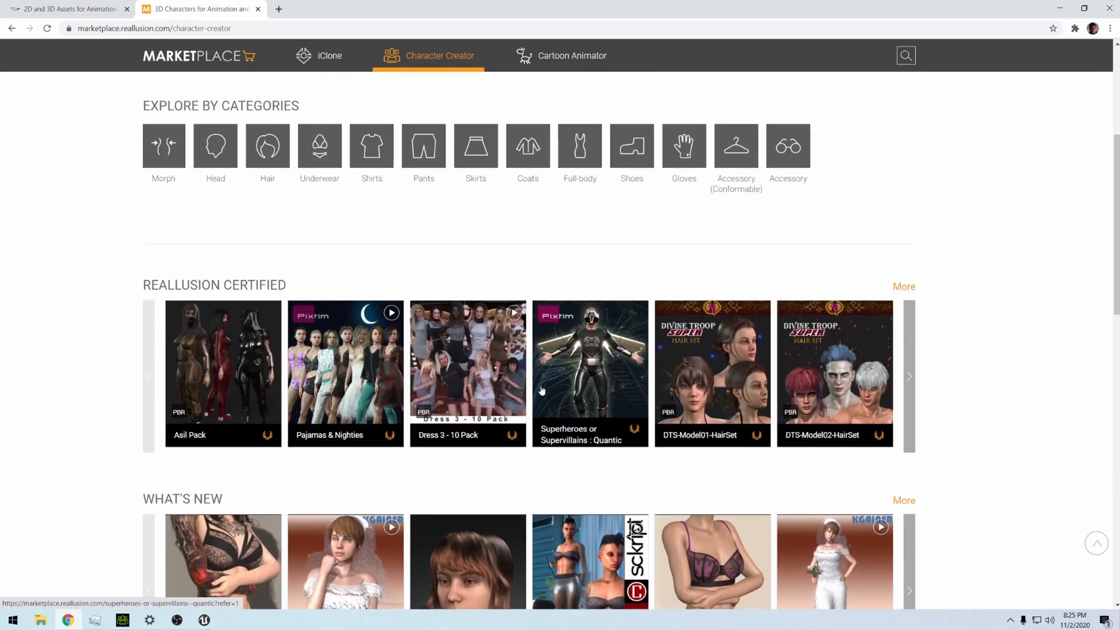
pyautogui.scroll(-3)
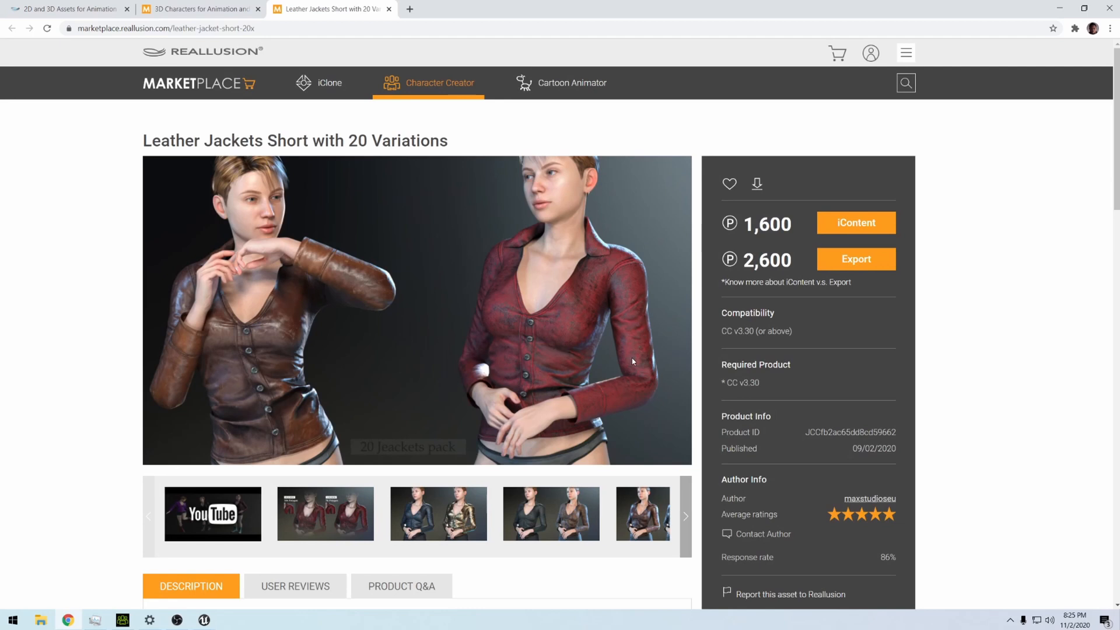
pyautogui.moveTo(607, 339)
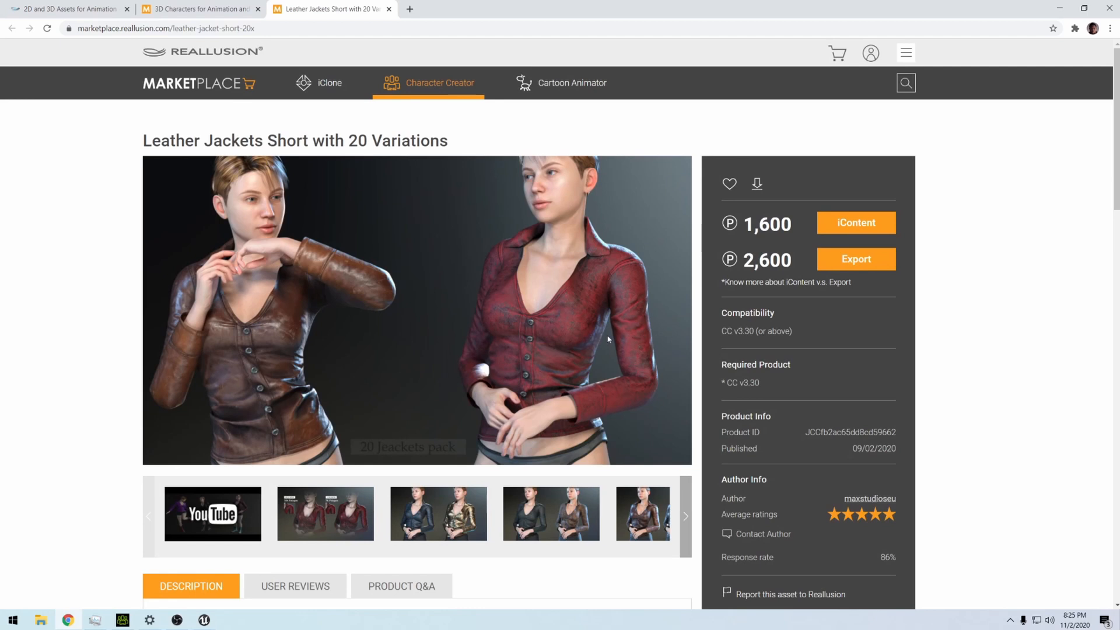
pyautogui.scroll(-3)
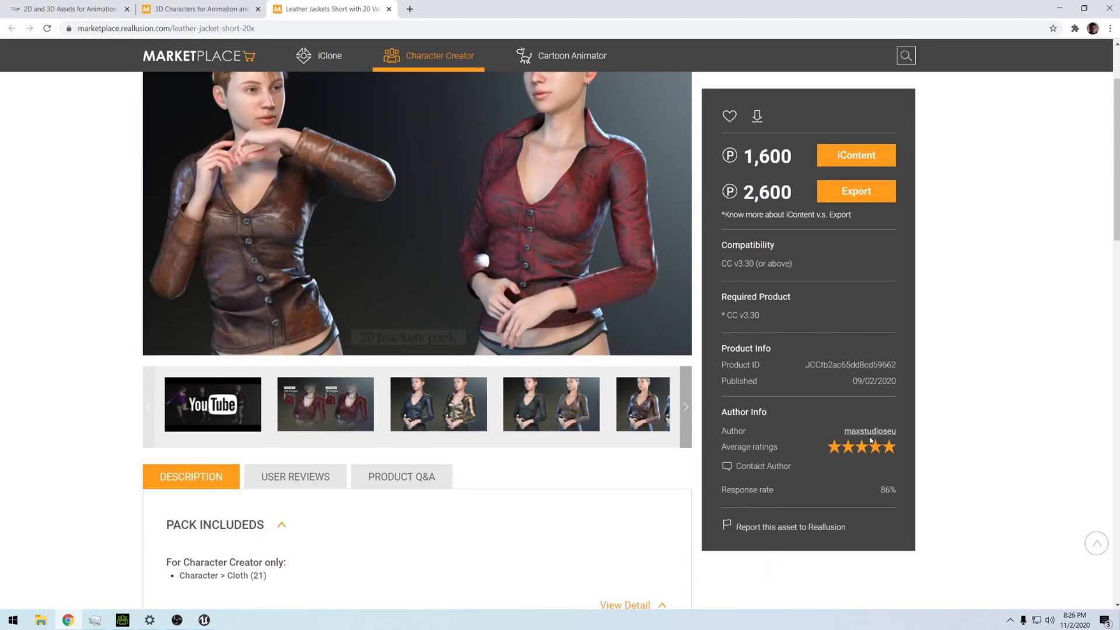
pyautogui.moveTo(876, 447)
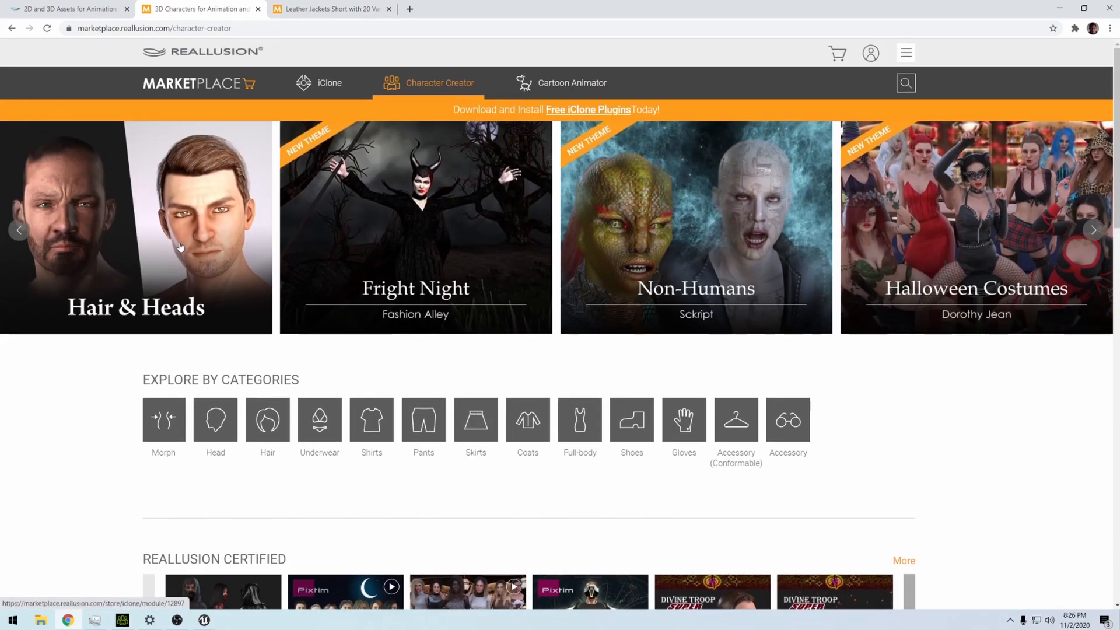
# Scroll the Content Store home through Savings & Goodies and the new arrivals.
pyautogui.scroll(-3)
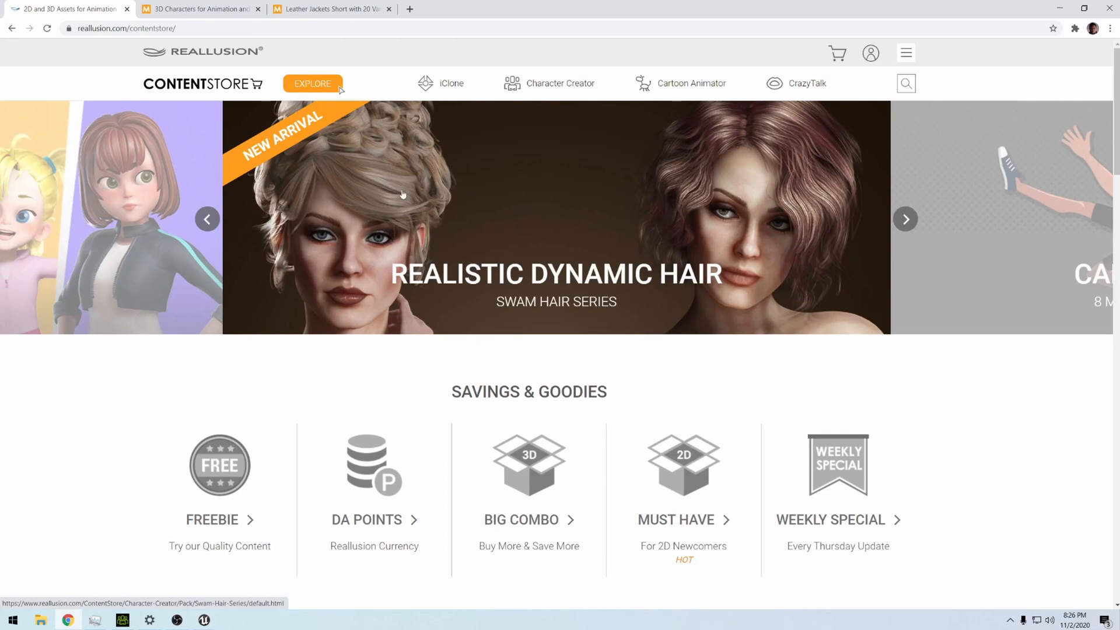
pyautogui.moveTo(811, 154)
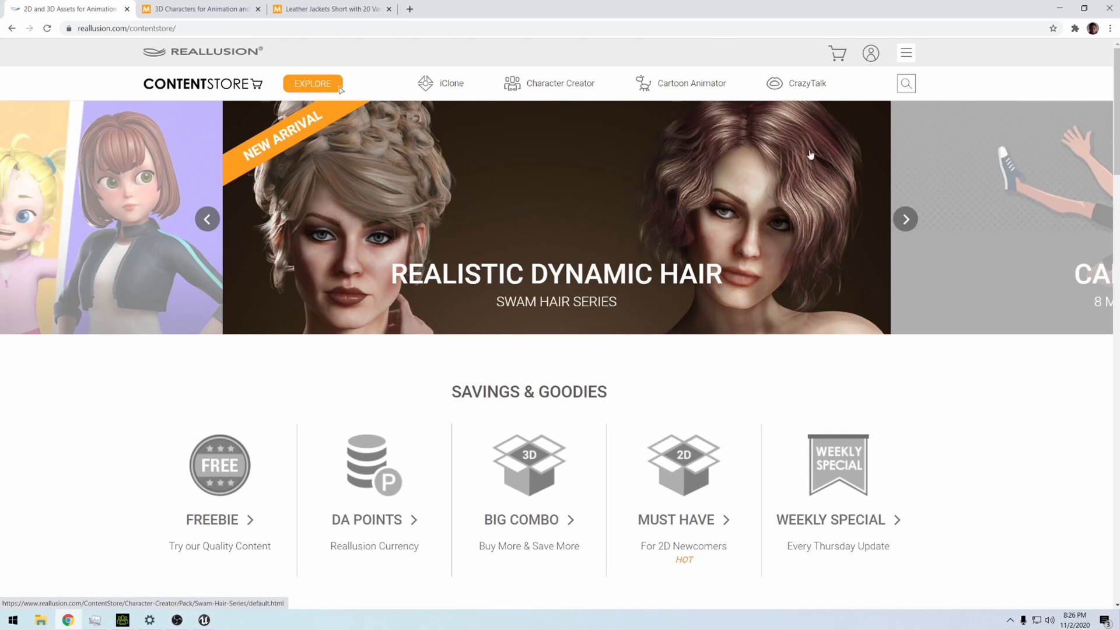
pyautogui.scroll(-3)
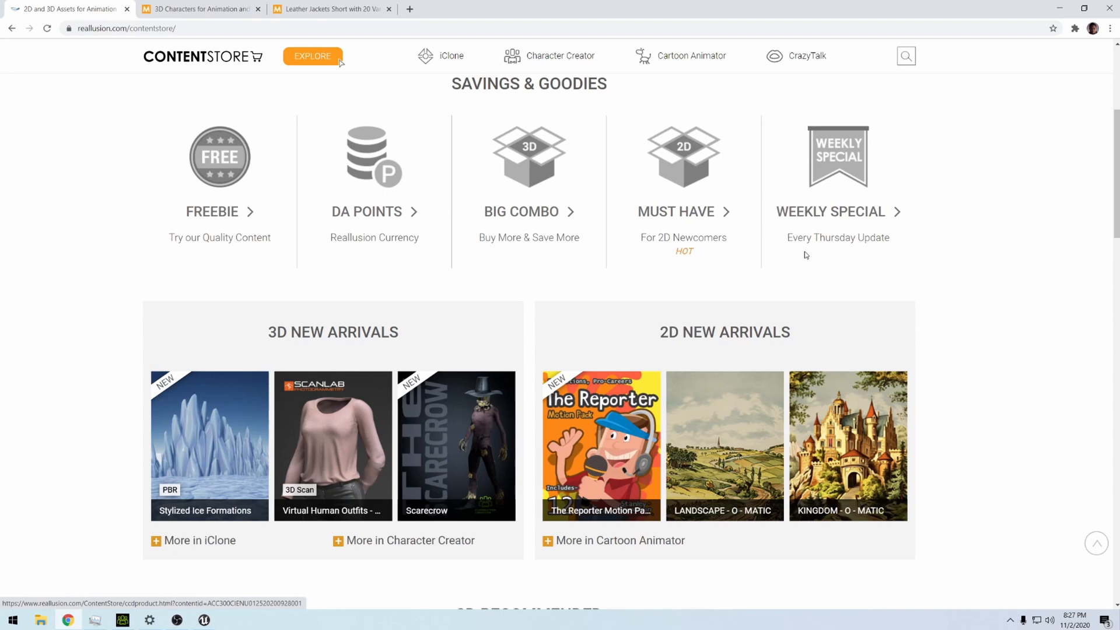
pyautogui.moveTo(800, 271)
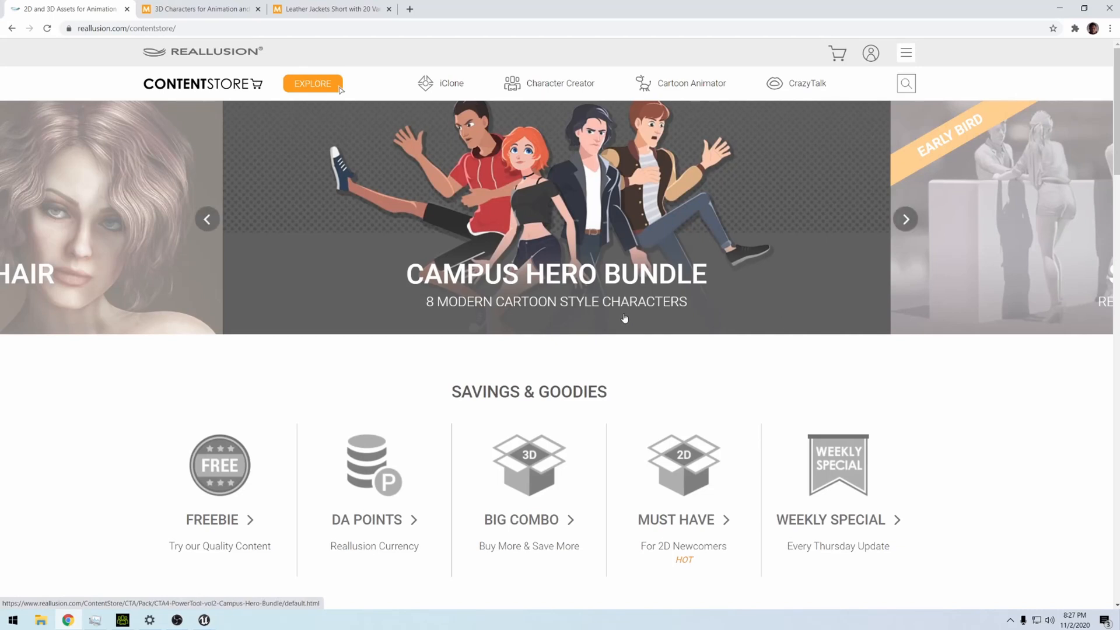
pyautogui.moveTo(623, 317)
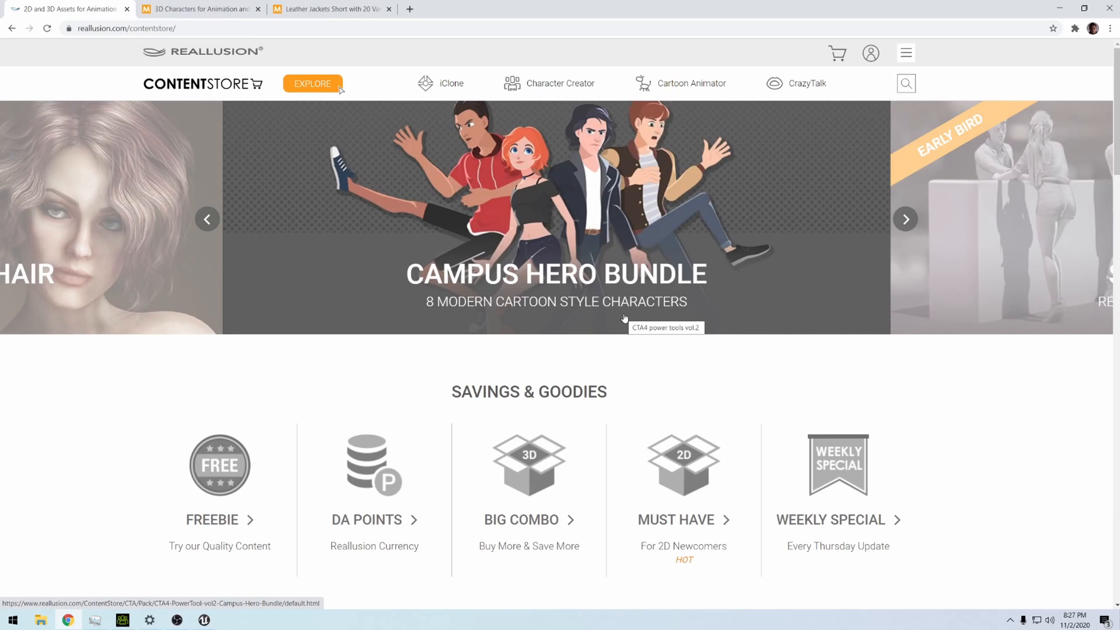
pyautogui.moveTo(240, 121)
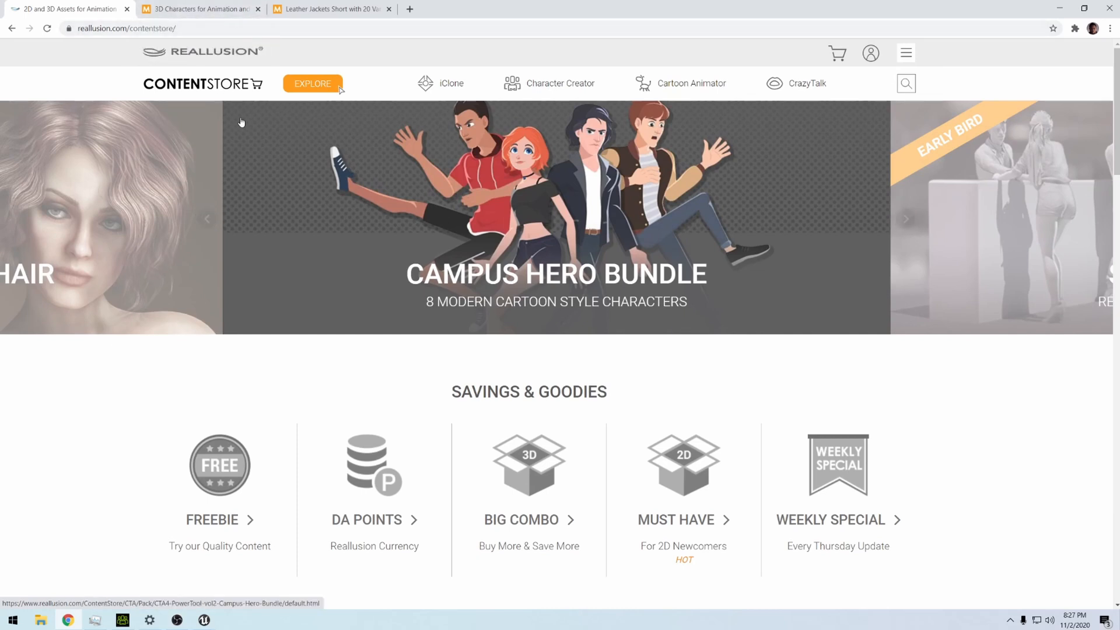
pyautogui.moveTo(241, 118)
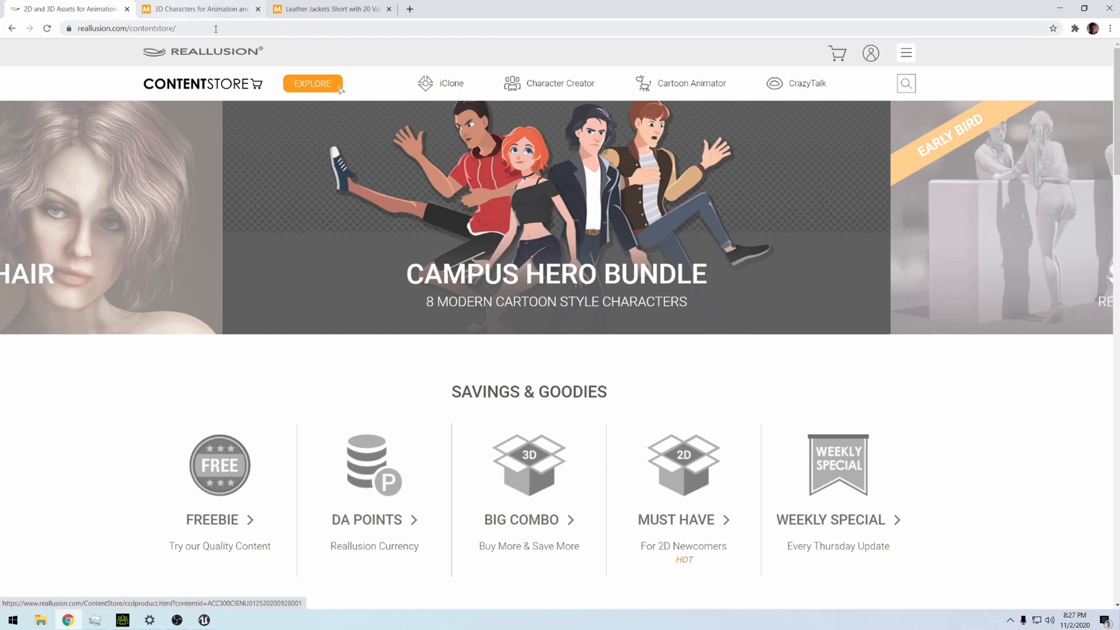
# Switch back to Character Creator 3 and scroll the installed packs past Secret Agent Costumes.
pyautogui.click(122, 620)
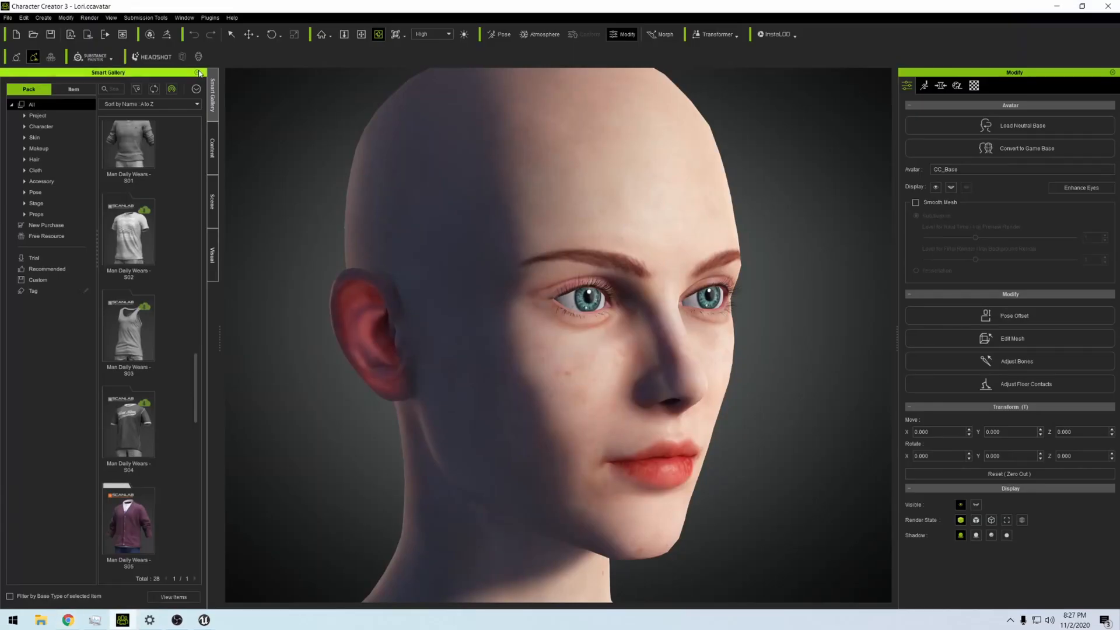
pyautogui.scroll(-3)
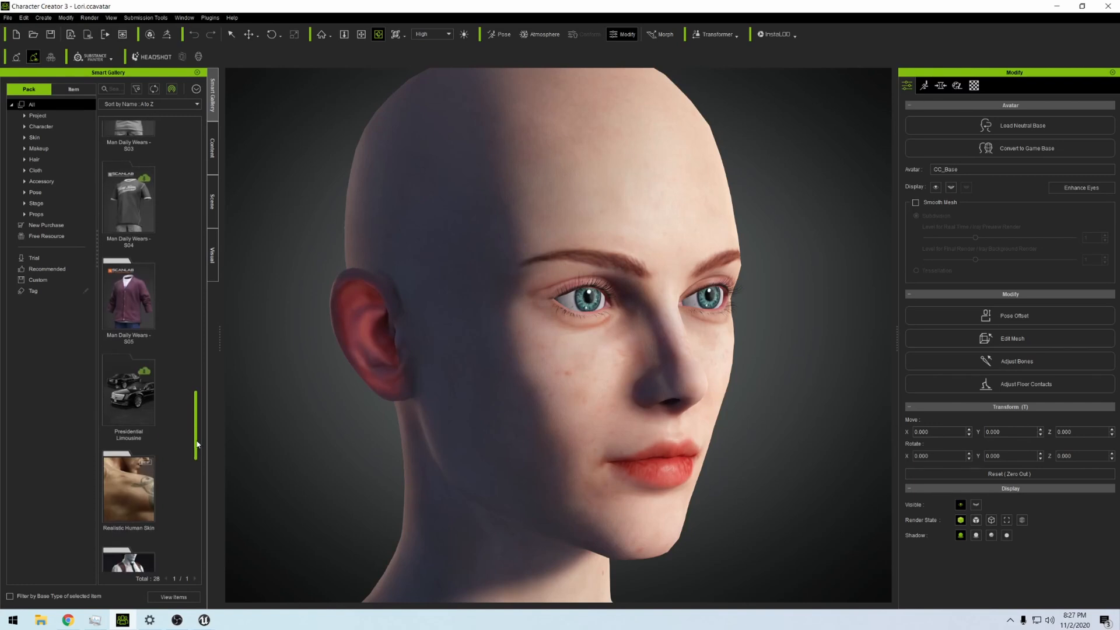
pyautogui.scroll(-3)
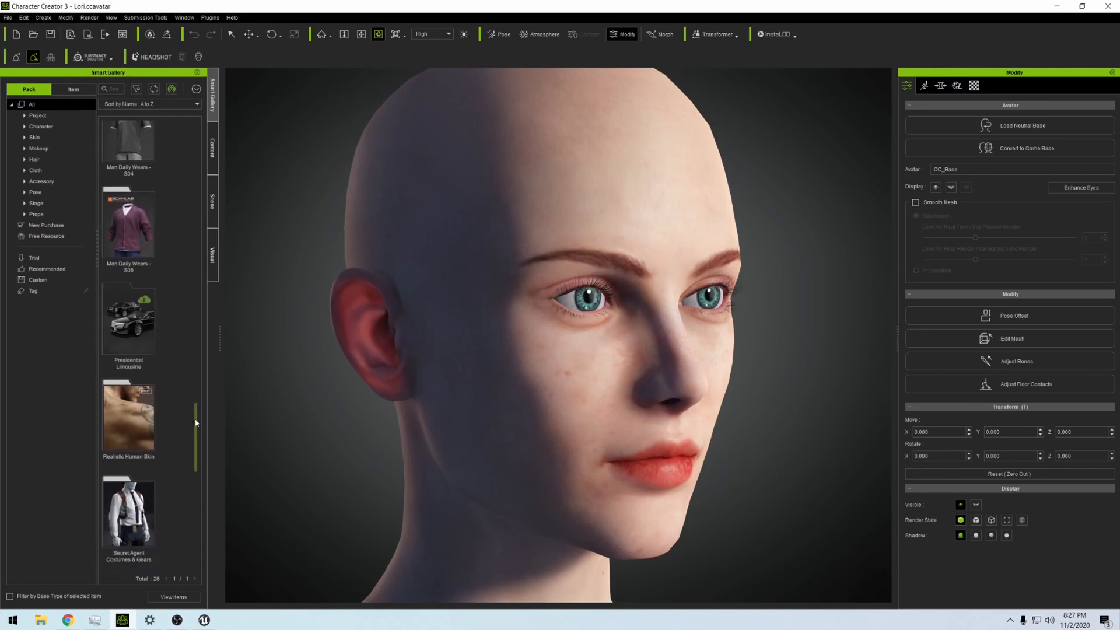
pyautogui.scroll(-3)
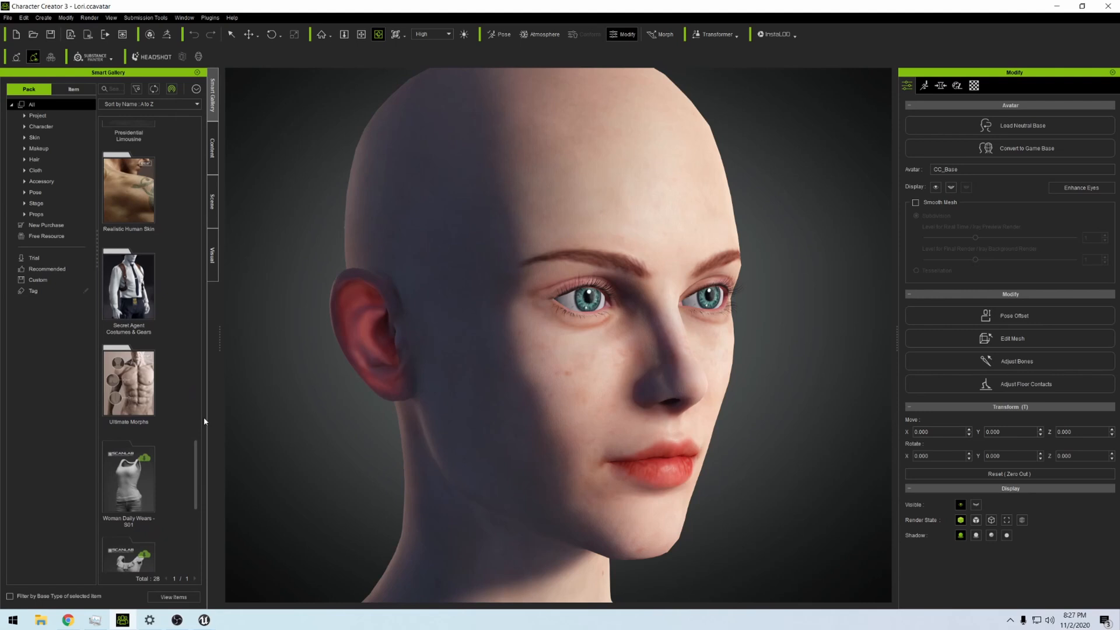
pyautogui.moveTo(206, 464)
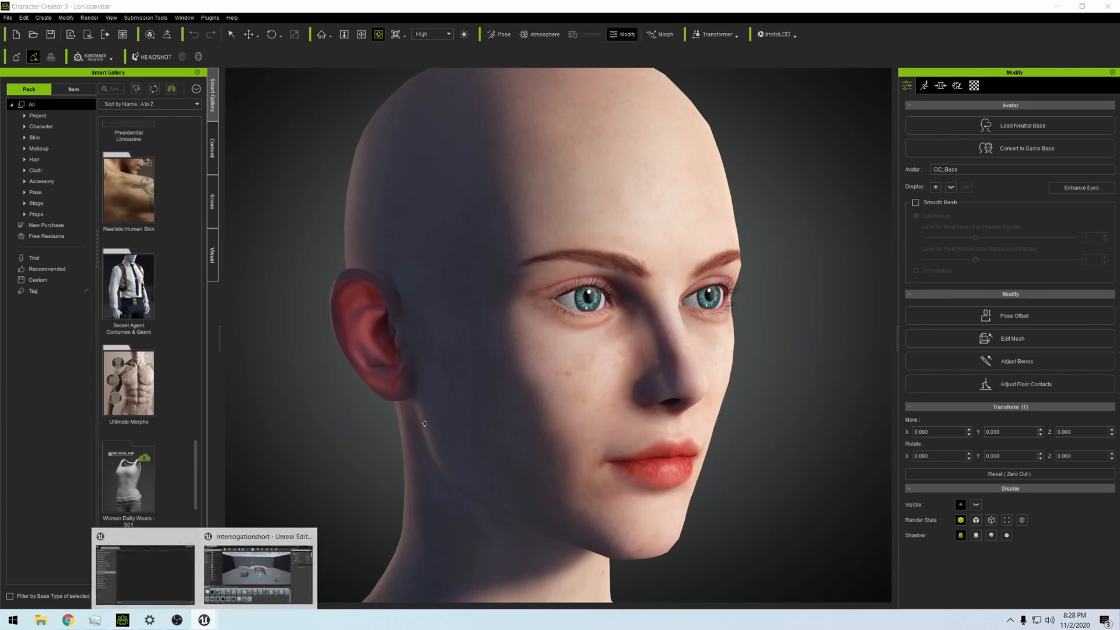
# Switch to Unreal Editor and open the QAInterrogationRoom Maps folder and its demo map.
pyautogui.click(257, 571)
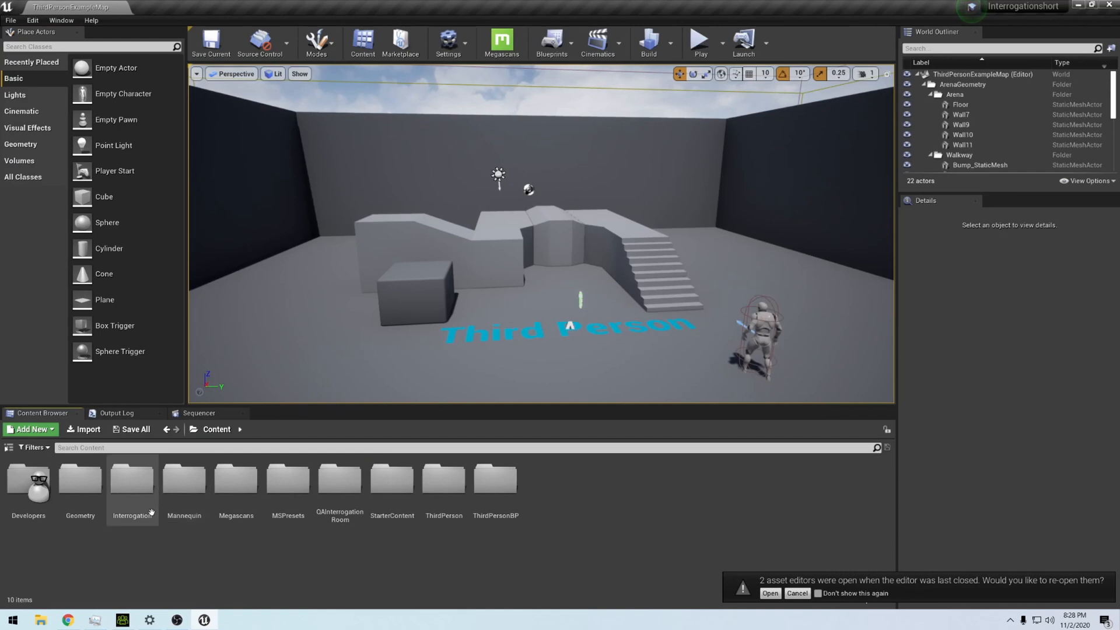
pyautogui.doubleClick(132, 479)
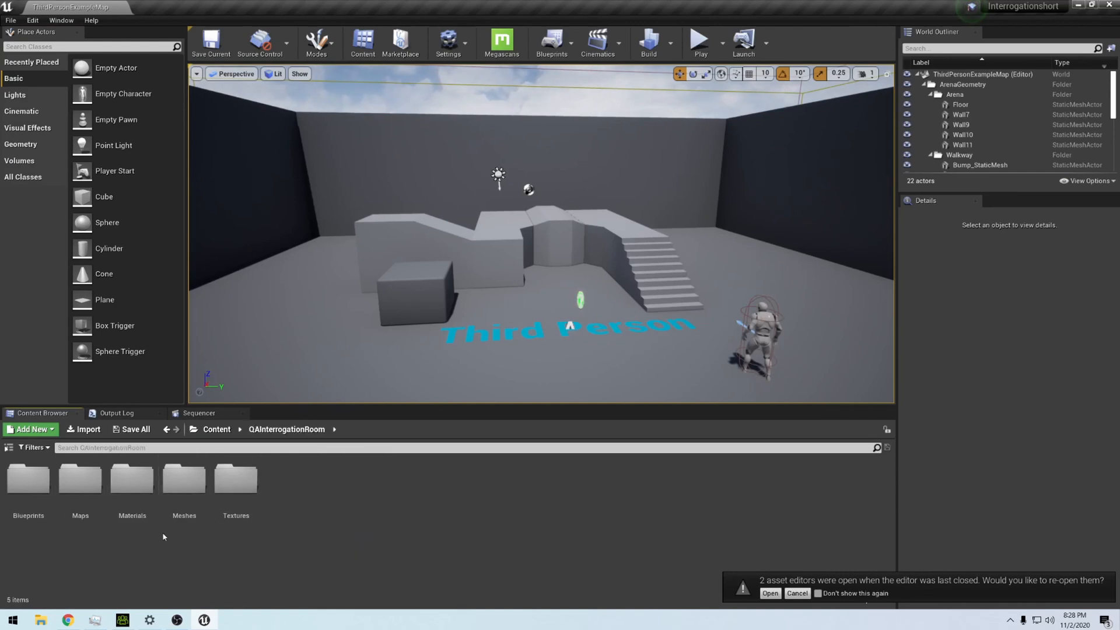
pyautogui.doubleClick(28, 478)
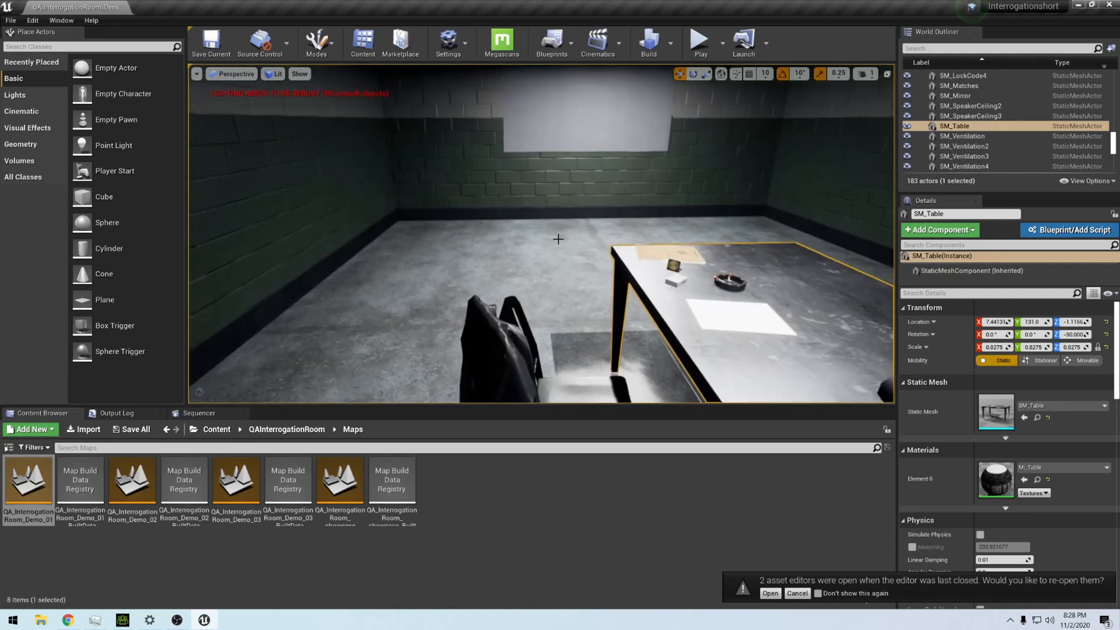
pyautogui.click(960, 95)
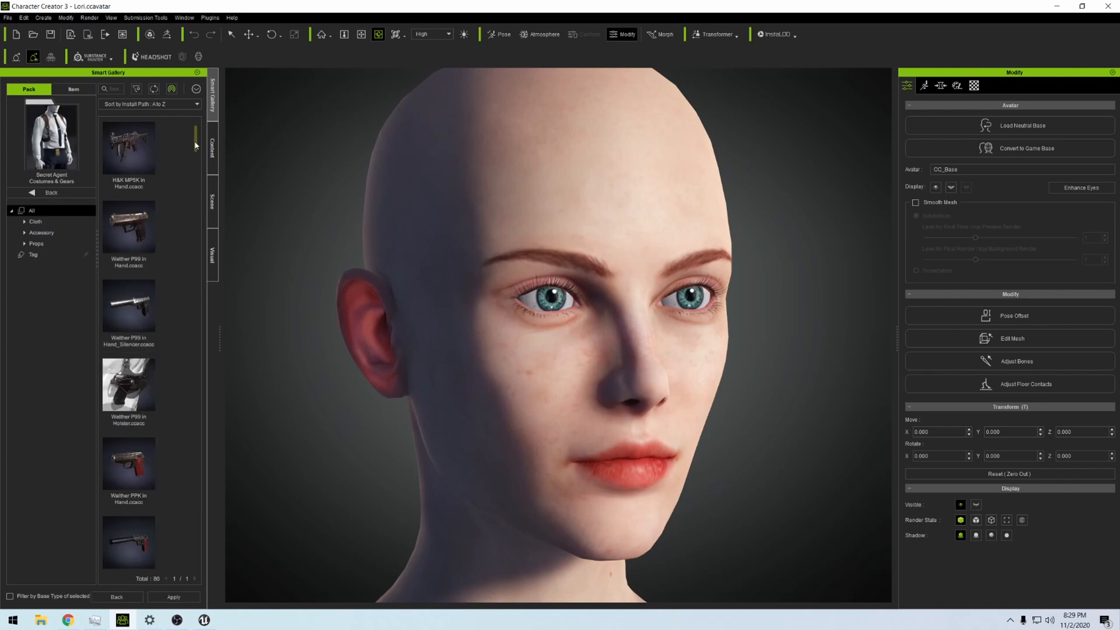
# Apply Shirt DGrey Black Holster from the Secret Agent pack with the Default skin weight preset.
pyautogui.scroll(-3)
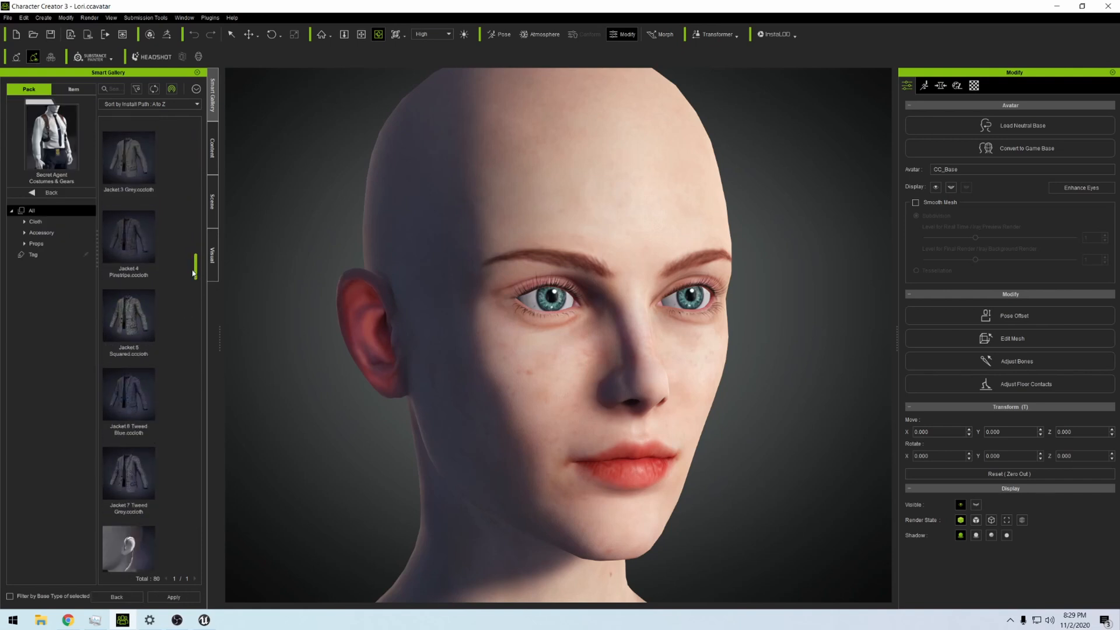
pyautogui.scroll(-3)
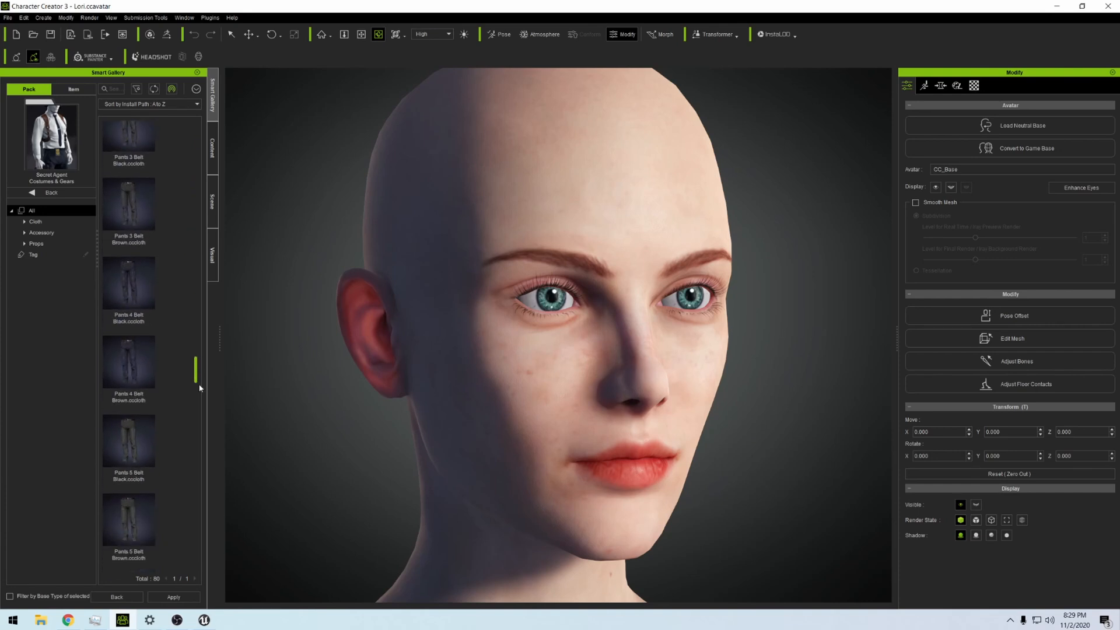
pyautogui.scroll(-3)
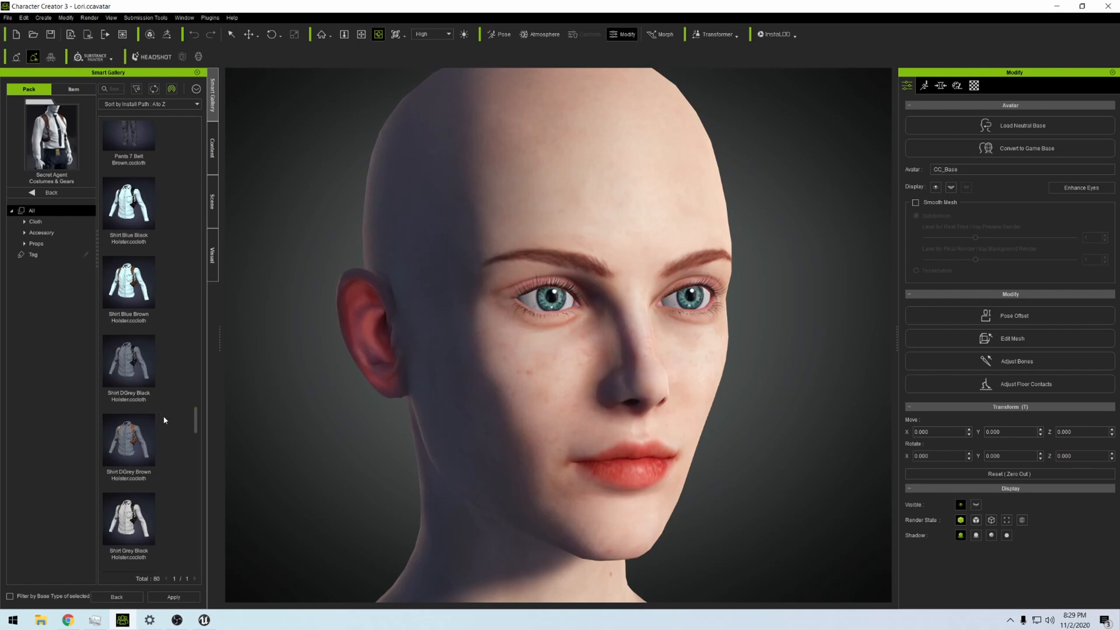
pyautogui.doubleClick(128, 362)
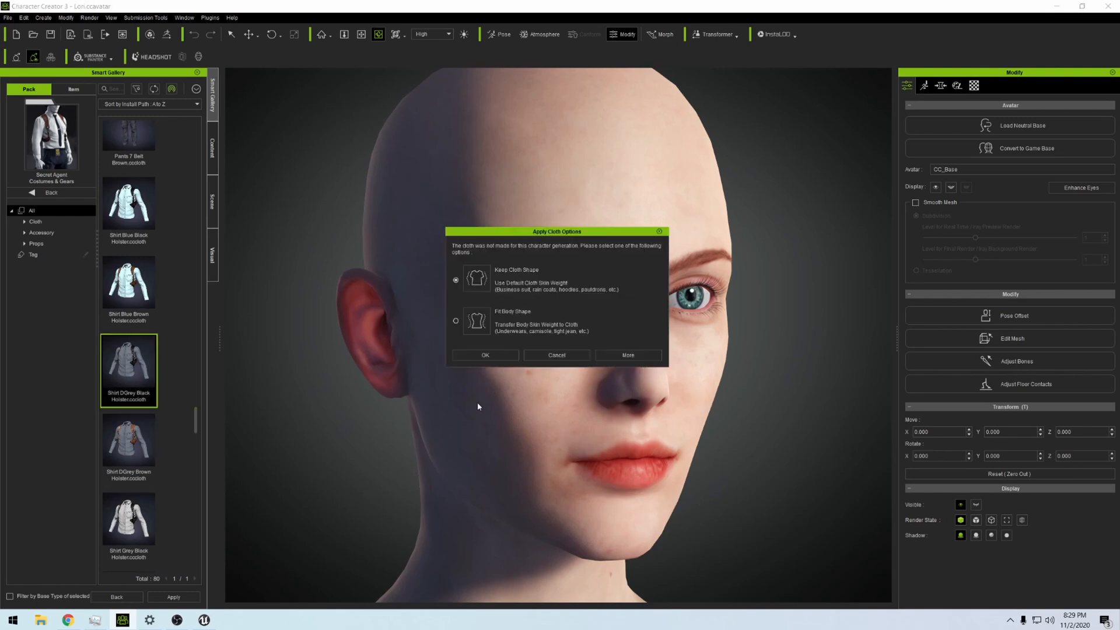
pyautogui.moveTo(538, 322)
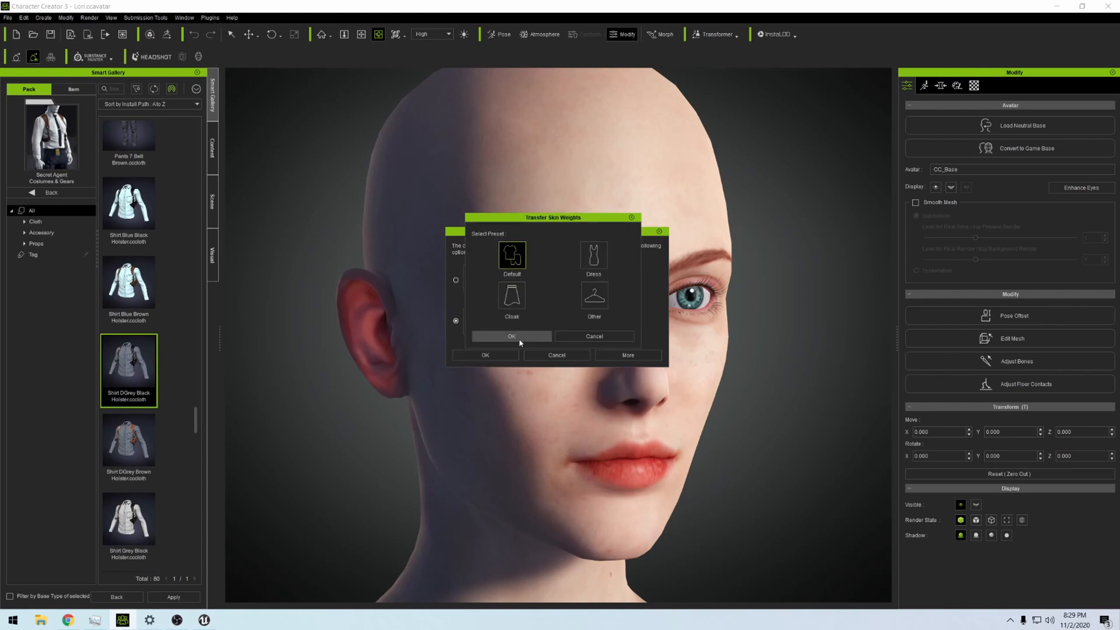
pyautogui.click(511, 336)
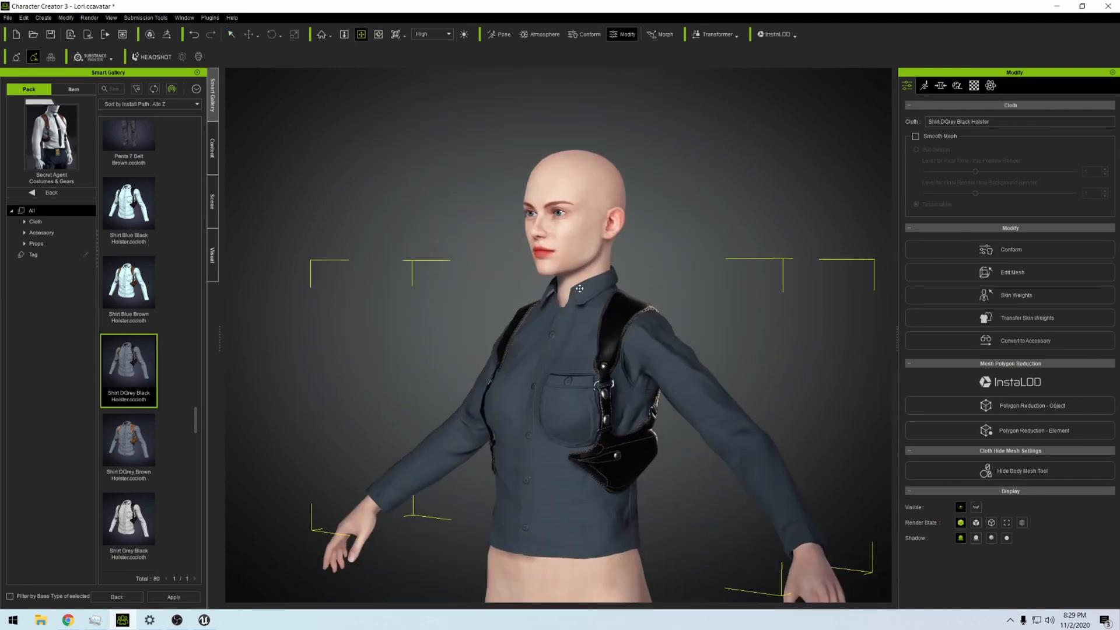
# Zoom to the torso and scroll the Secret Agent pack down to Pants 1 Belt Black.
pyautogui.moveTo(578, 290); pyautogui.dragTo(411, 343)
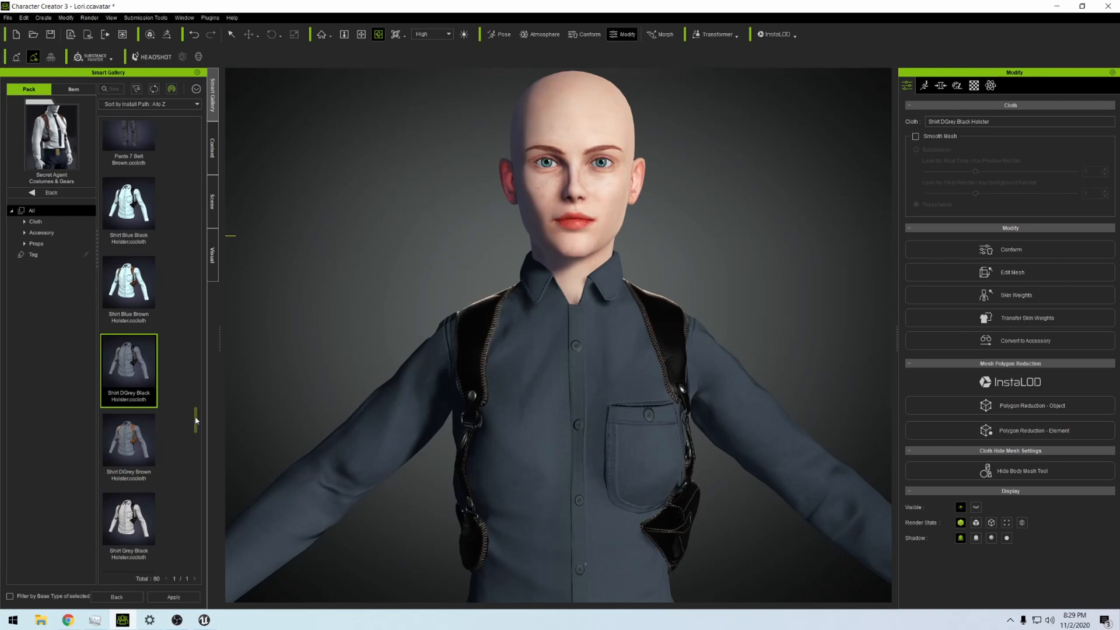
pyautogui.scroll(-3)
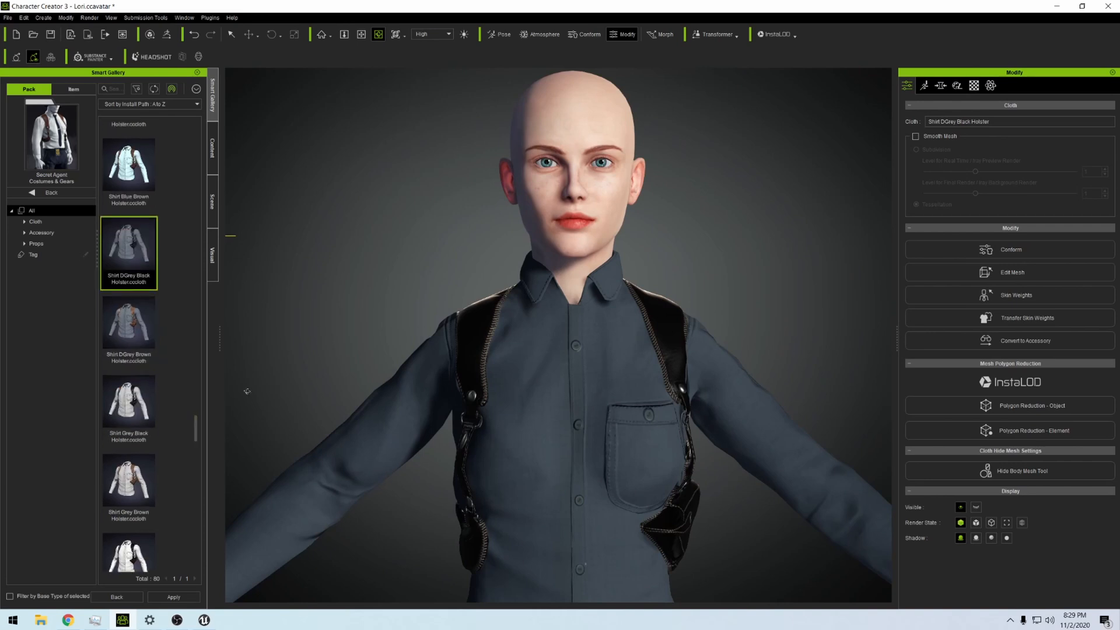
pyautogui.scroll(-3)
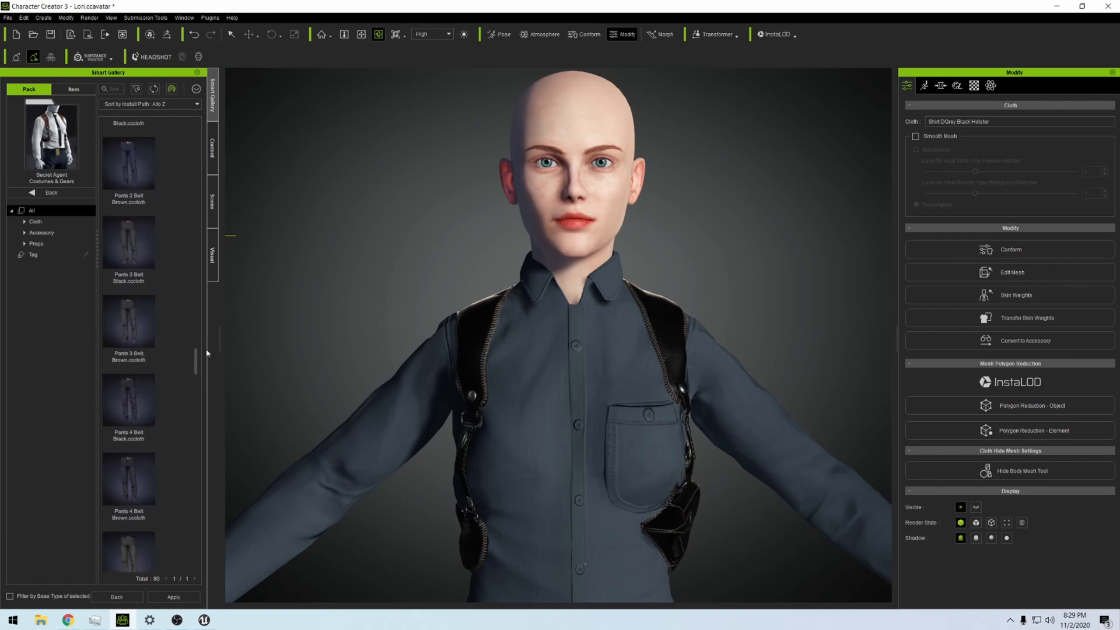
pyautogui.scroll(-3)
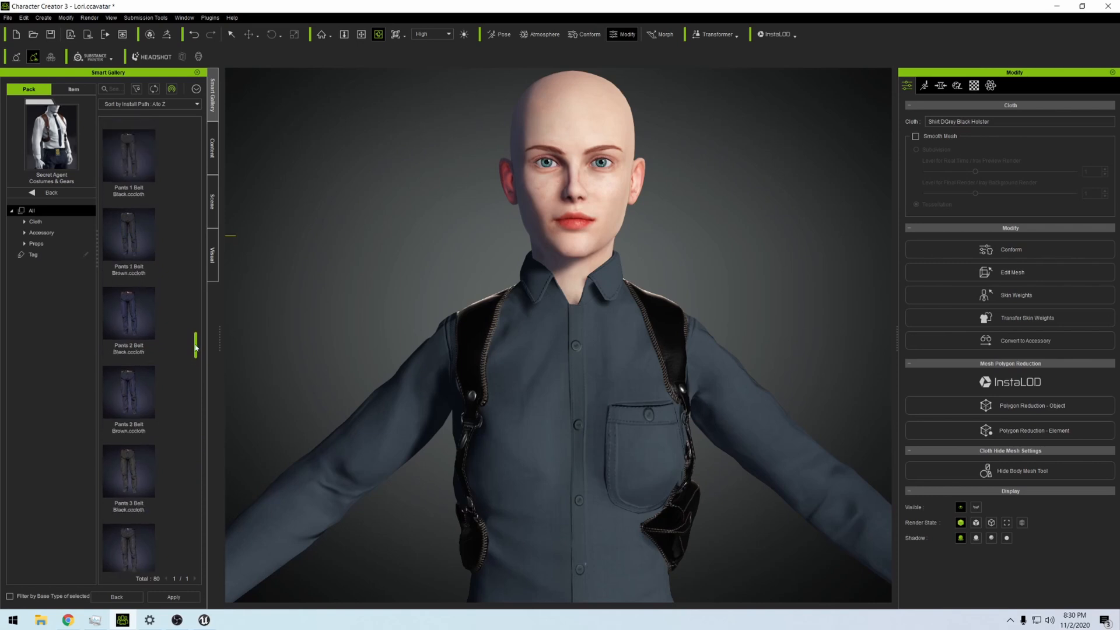
pyautogui.scroll(-3)
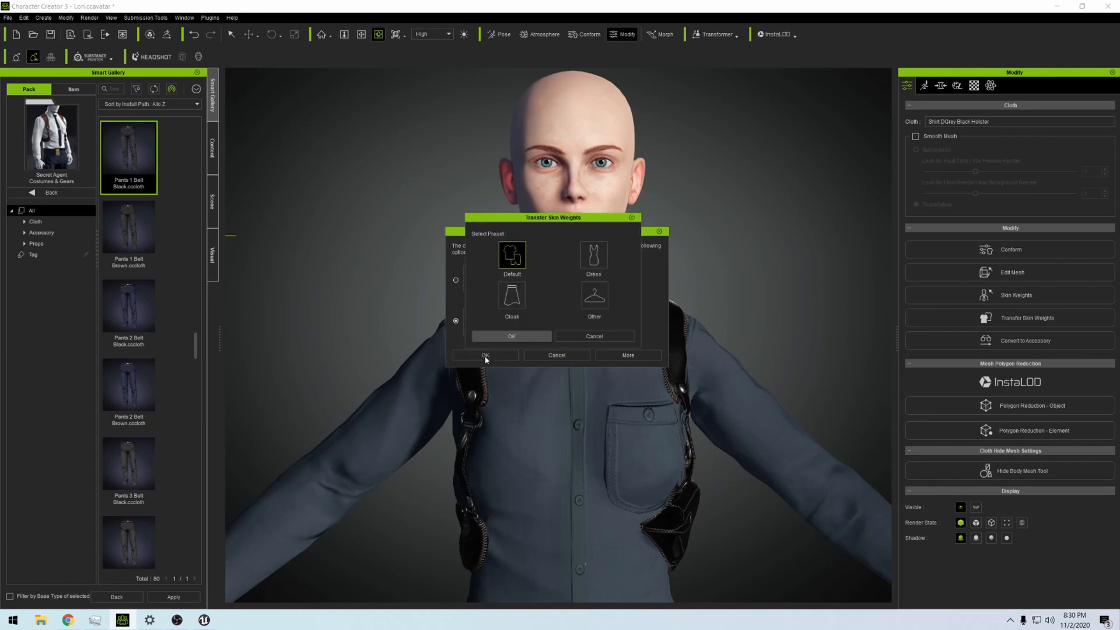
# Confirm the Apply Cloth options for the black belted trousers and scroll the gallery to the shoes.
pyautogui.click(511, 336)
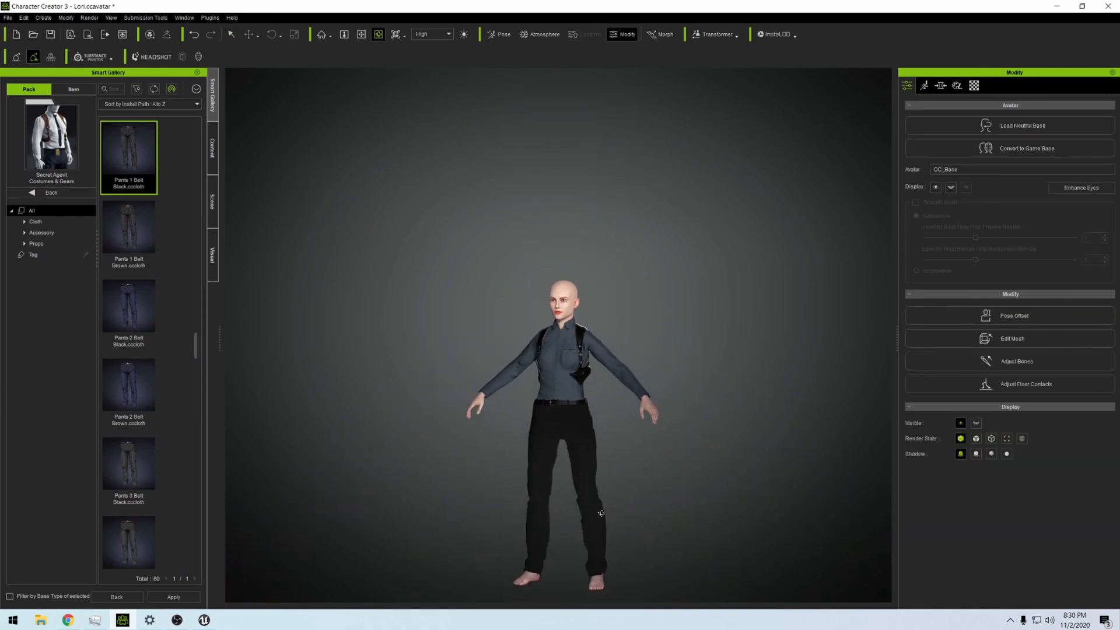
pyautogui.scroll(-3)
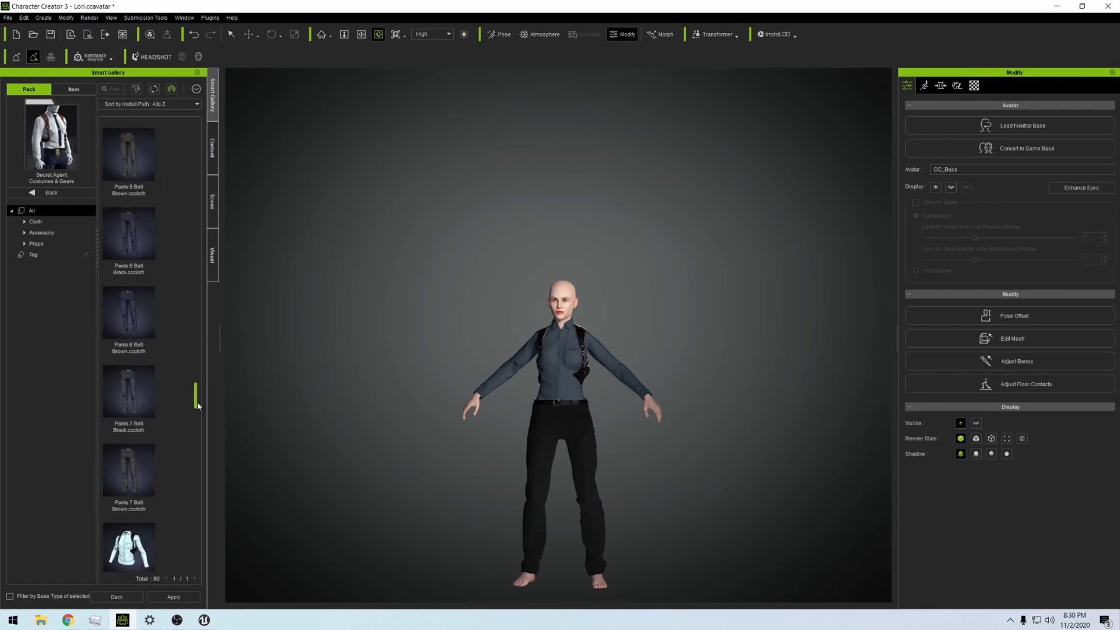
pyautogui.scroll(-3)
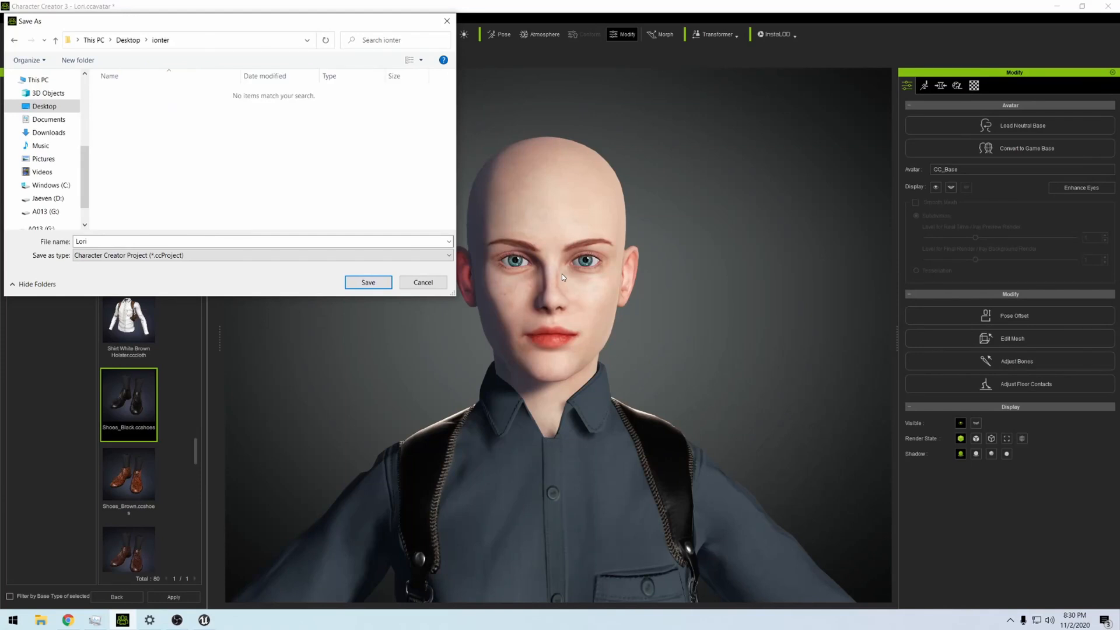
# Save the dressed character as the project 'Lori cop.ccProject'.
pyautogui.write('cpop')
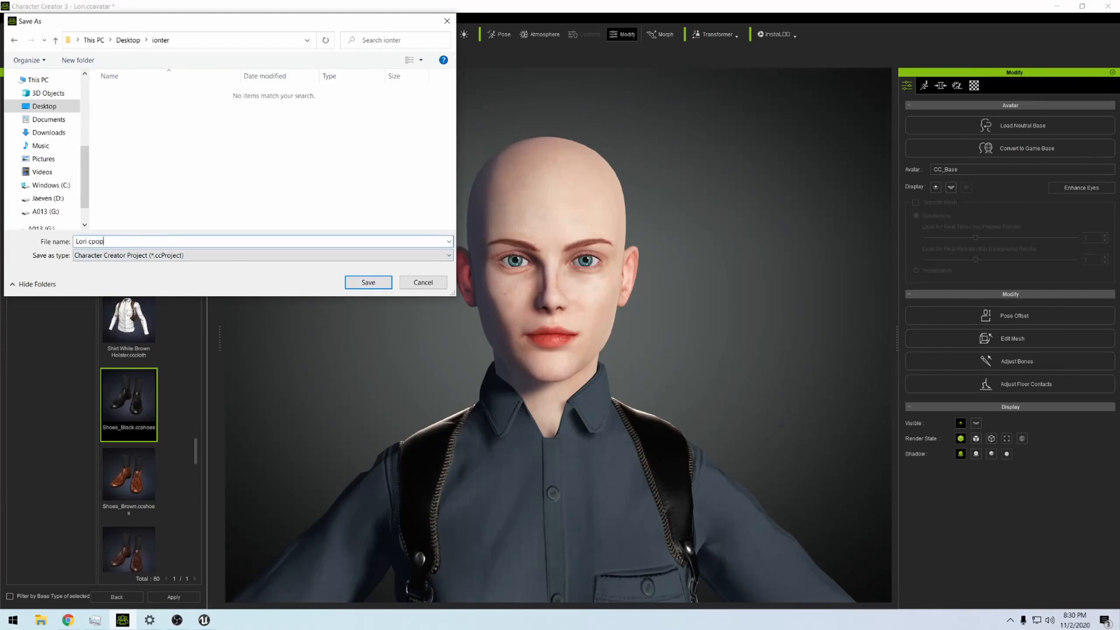
pyautogui.click(368, 283)
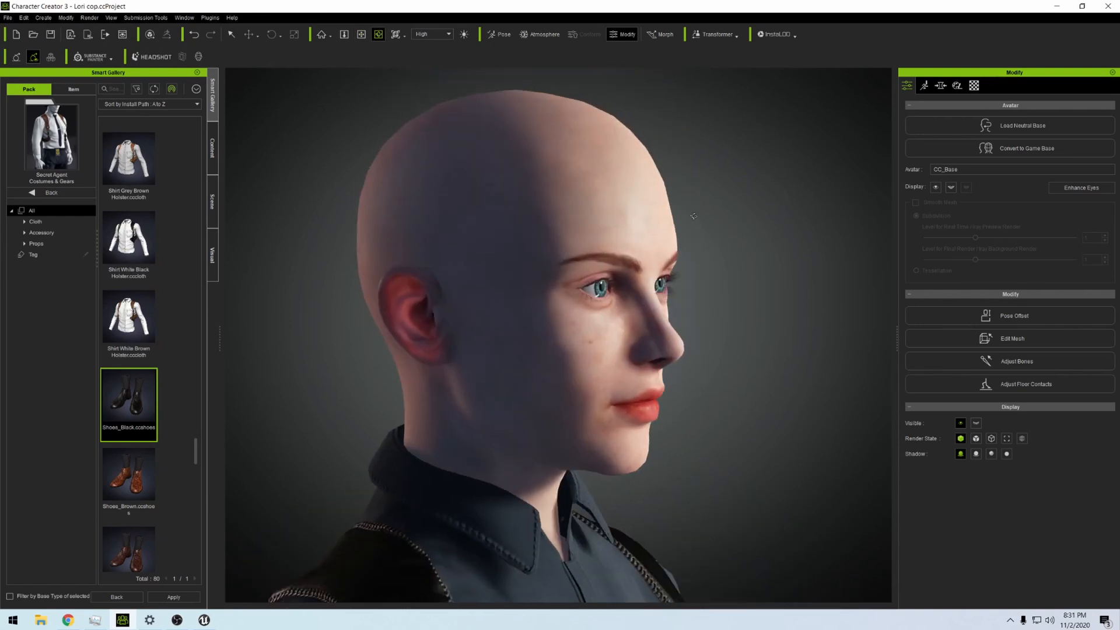
# Face the character head-on and return the Smart Gallery to the list of all packs.
pyautogui.moveTo(693, 216); pyautogui.dragTo(365, 220)
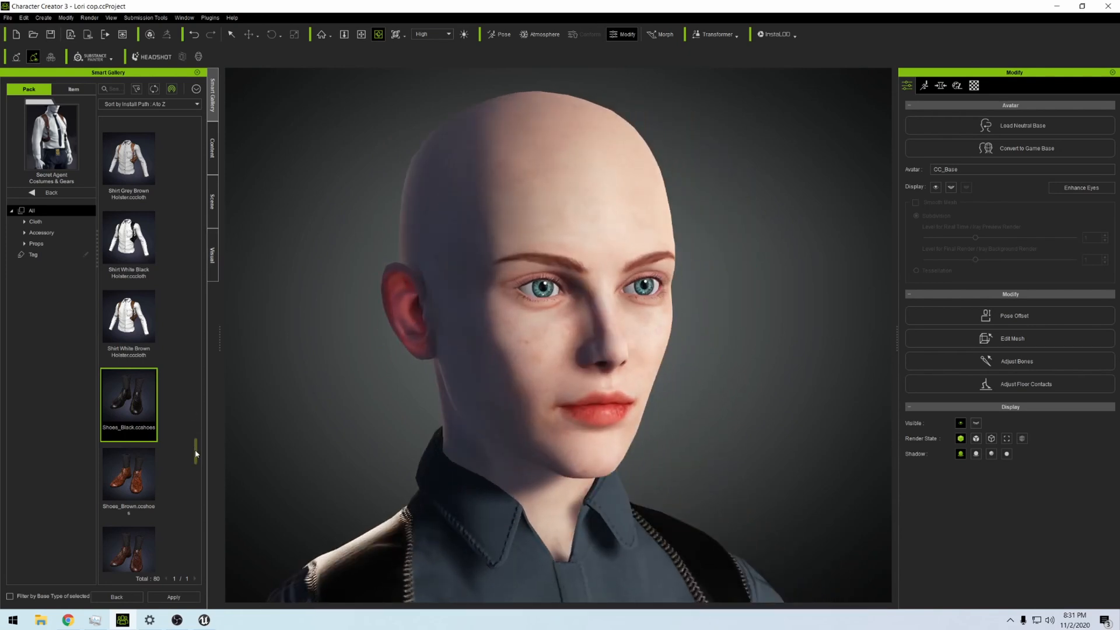
pyautogui.click(213, 207)
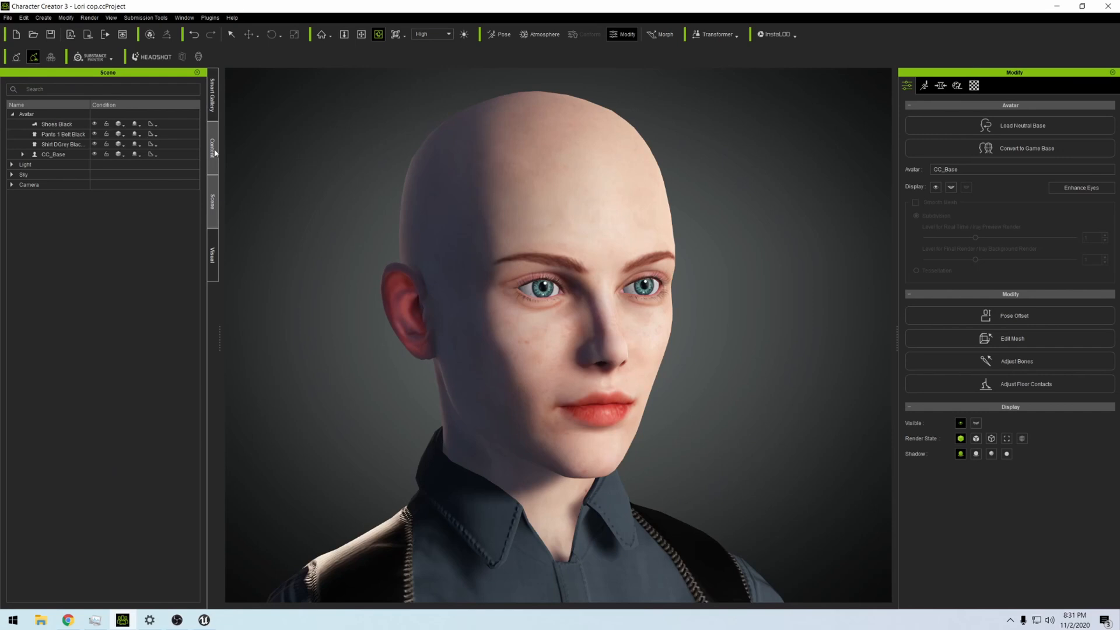
pyautogui.click(213, 151)
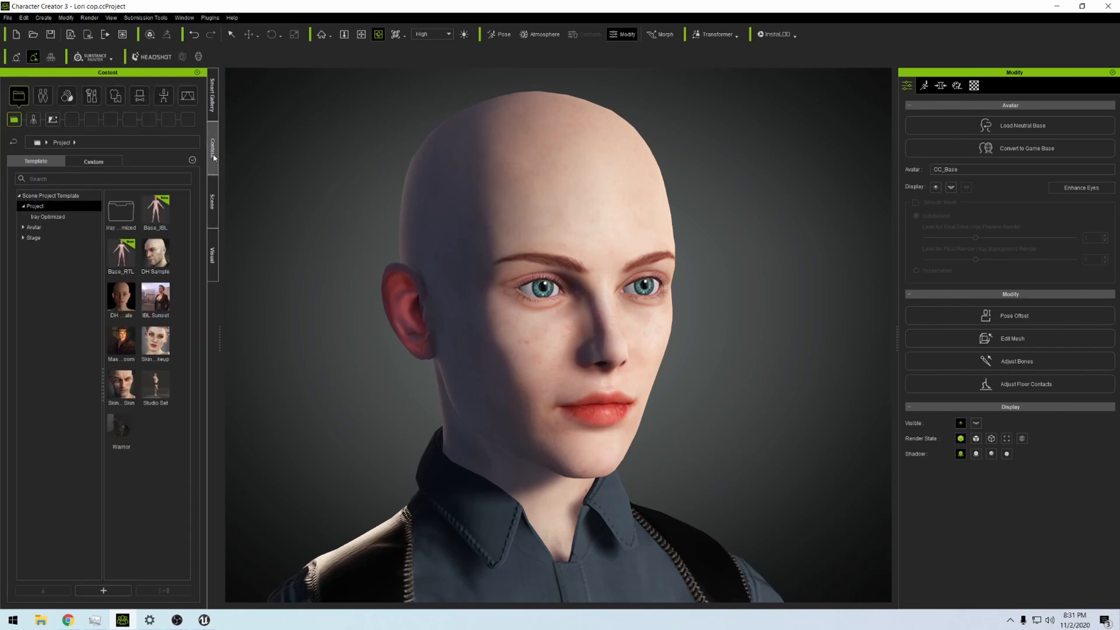
pyautogui.click(212, 97)
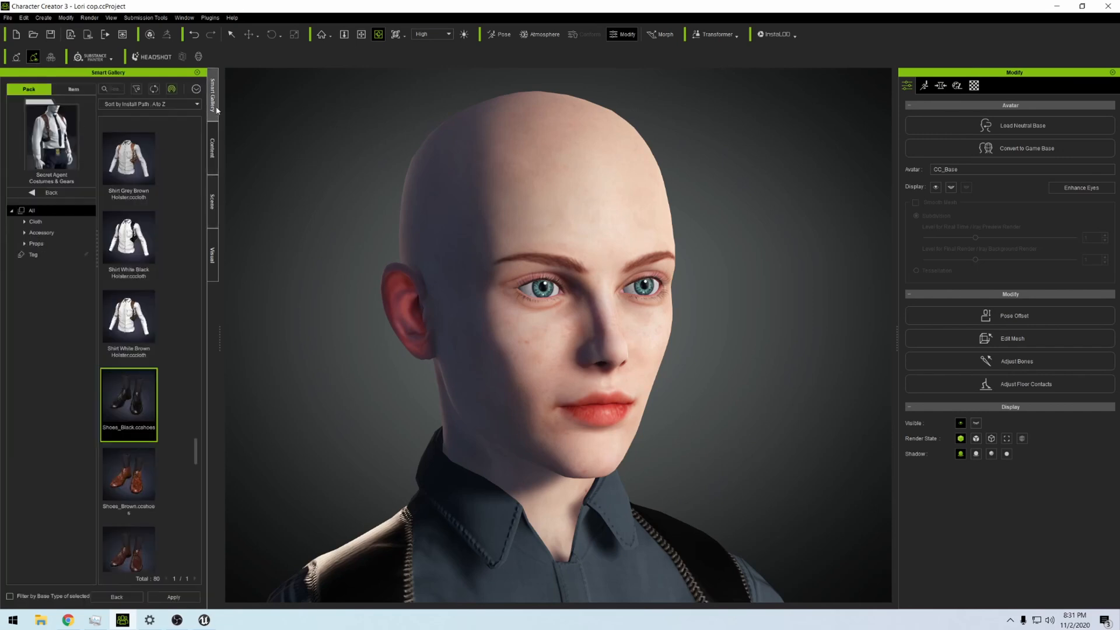
pyautogui.click(50, 193)
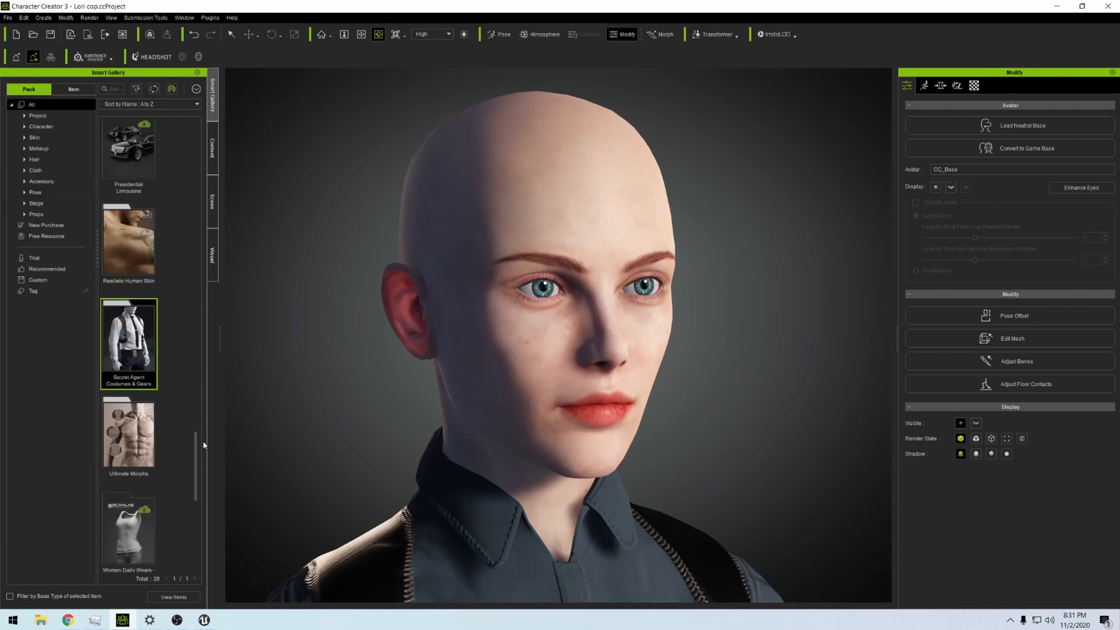
# Load the Bride Bun hairstyle from Conforming Hair Vol. 1 onto the bald character.
pyautogui.scroll(-3)
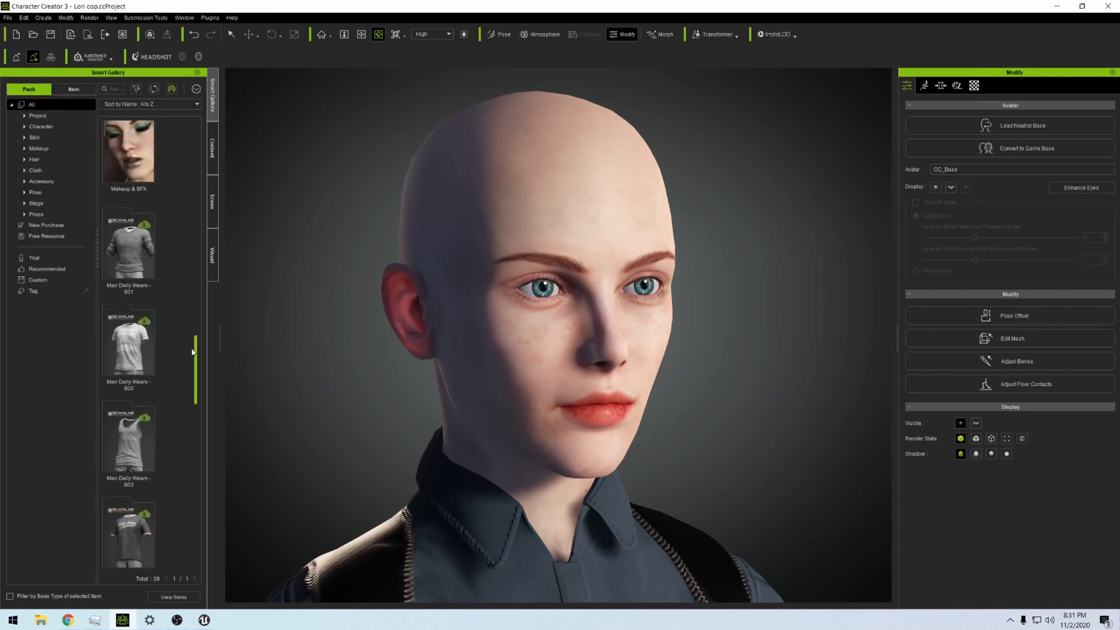
pyautogui.scroll(-3)
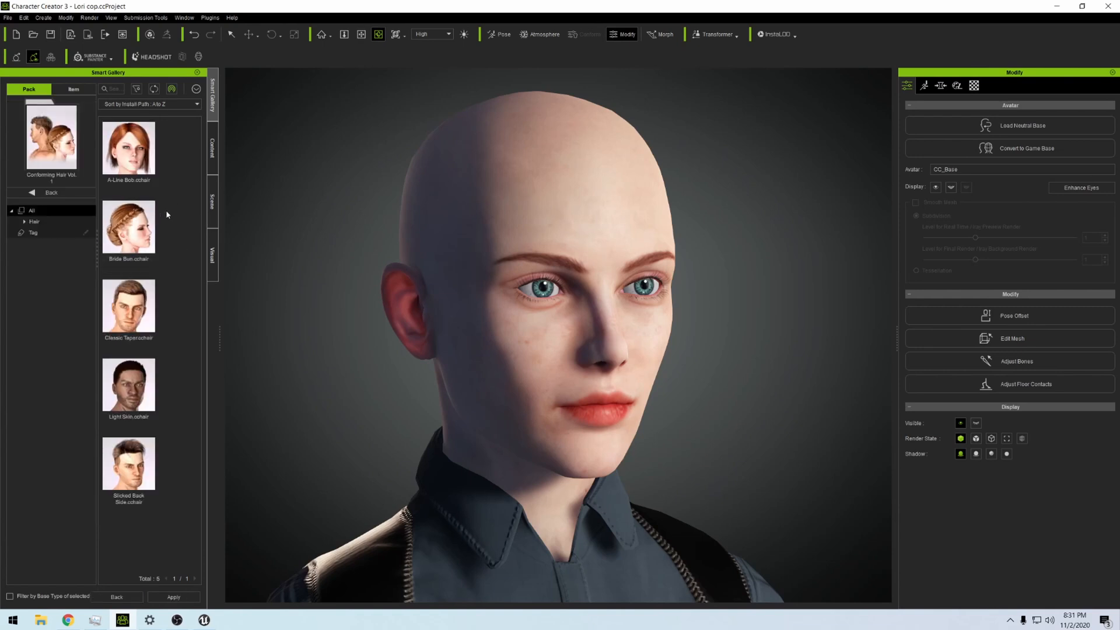
pyautogui.doubleClick(128, 228)
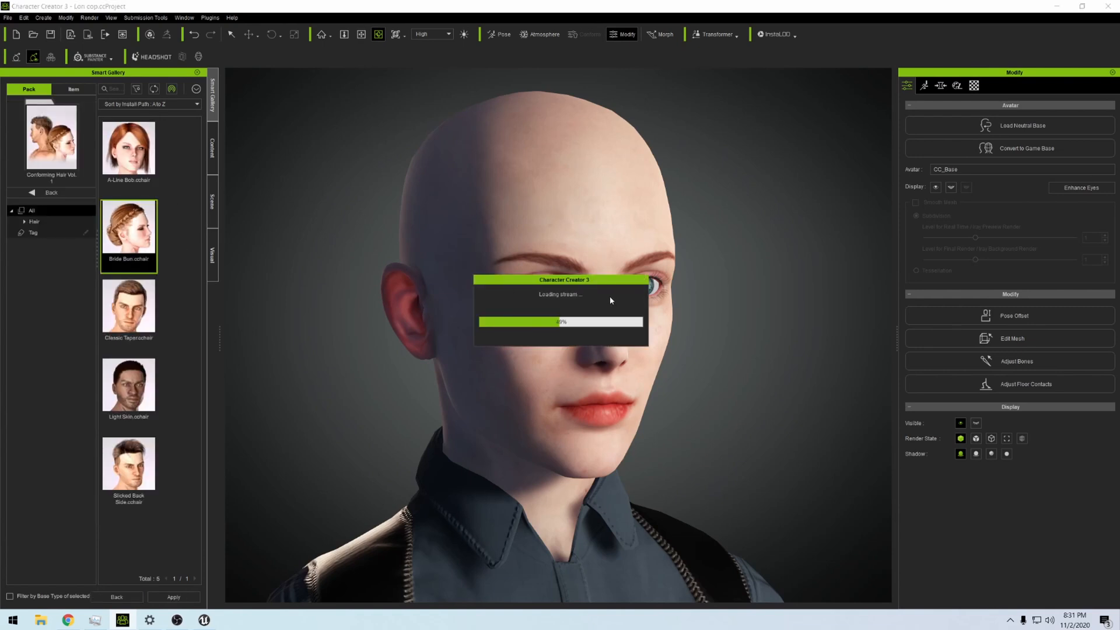